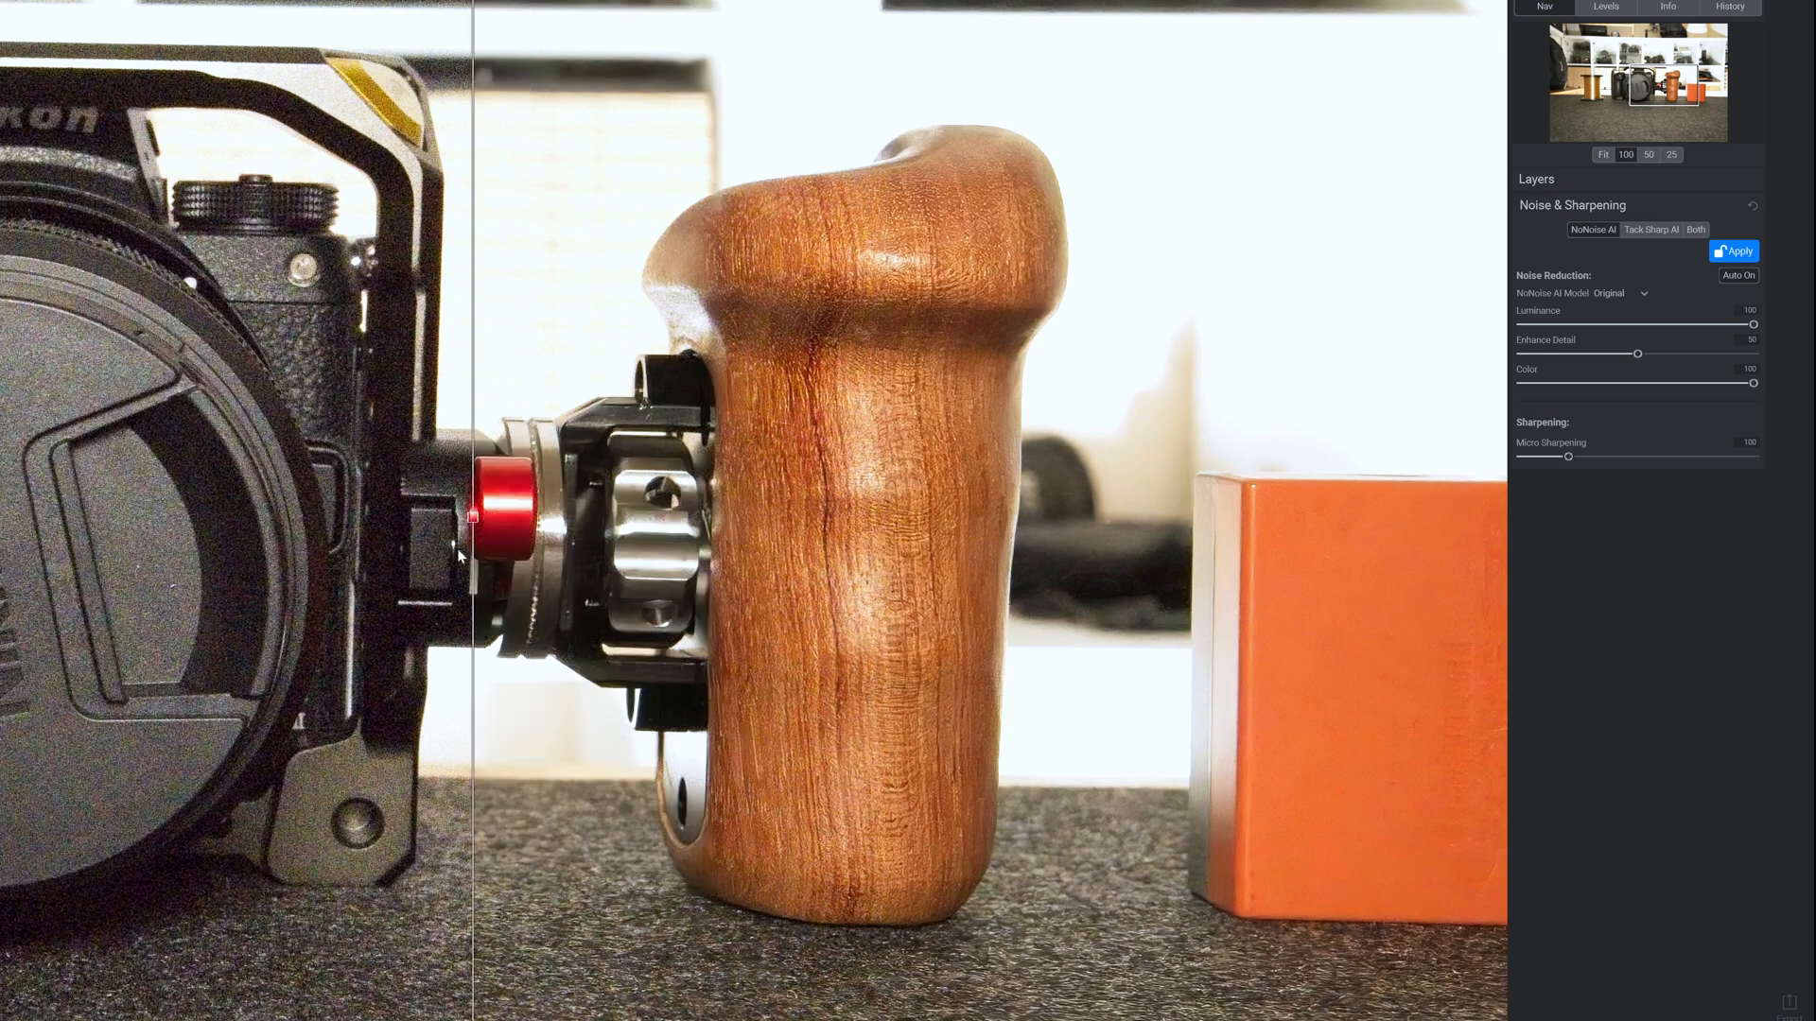
# - Apply the Clear model with medium noise removal and low sharpening to the Nikon photo
pyautogui.click(1736, 276)
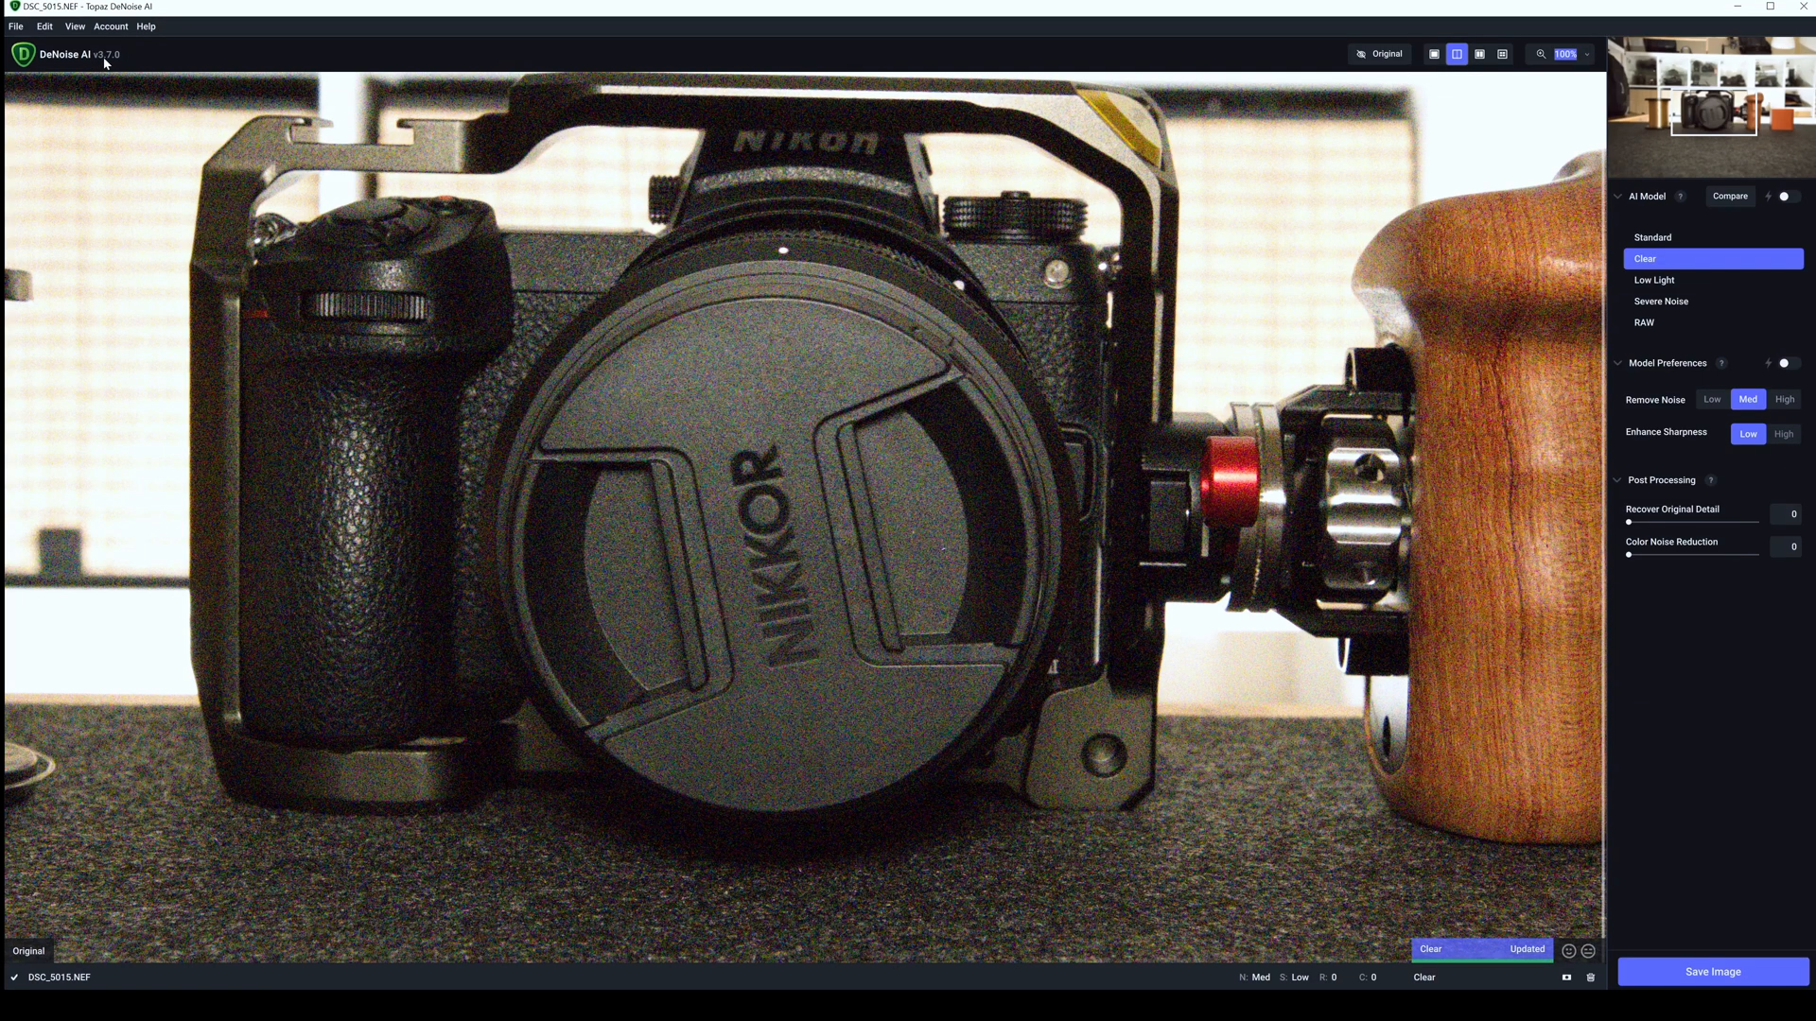
pyautogui.moveTo(1217, 198)
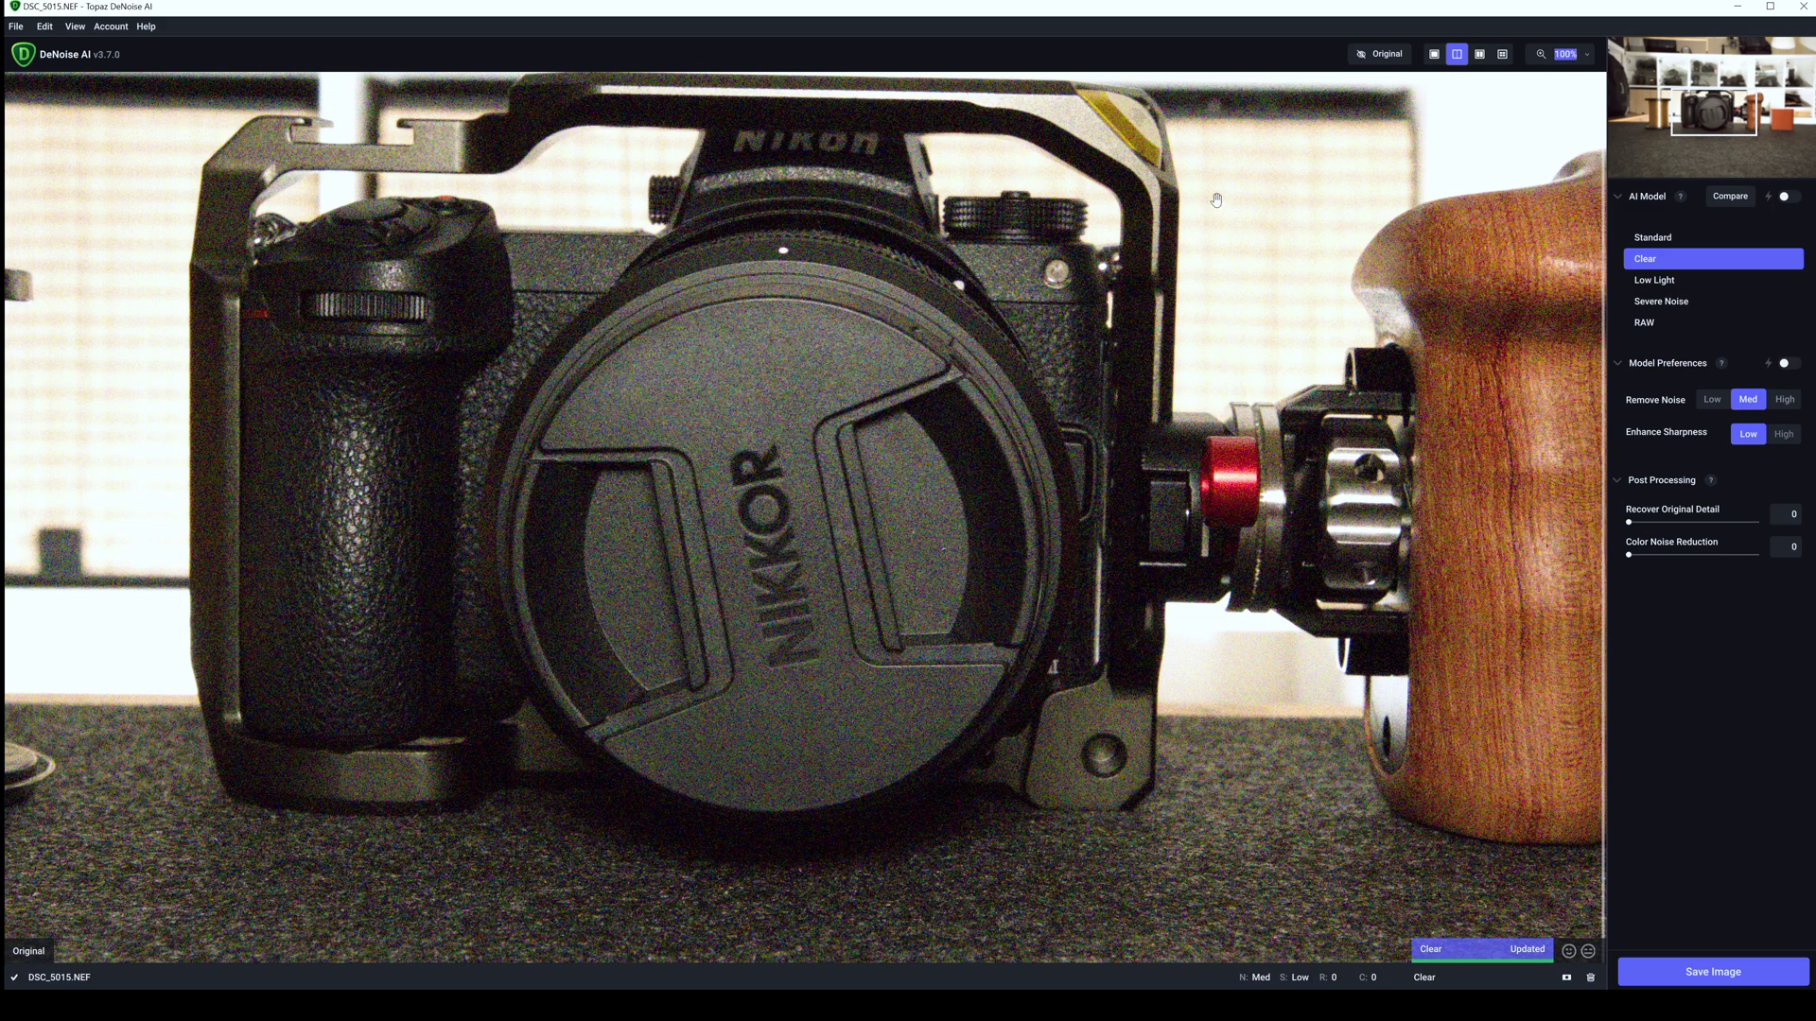
pyautogui.moveTo(1080, 317)
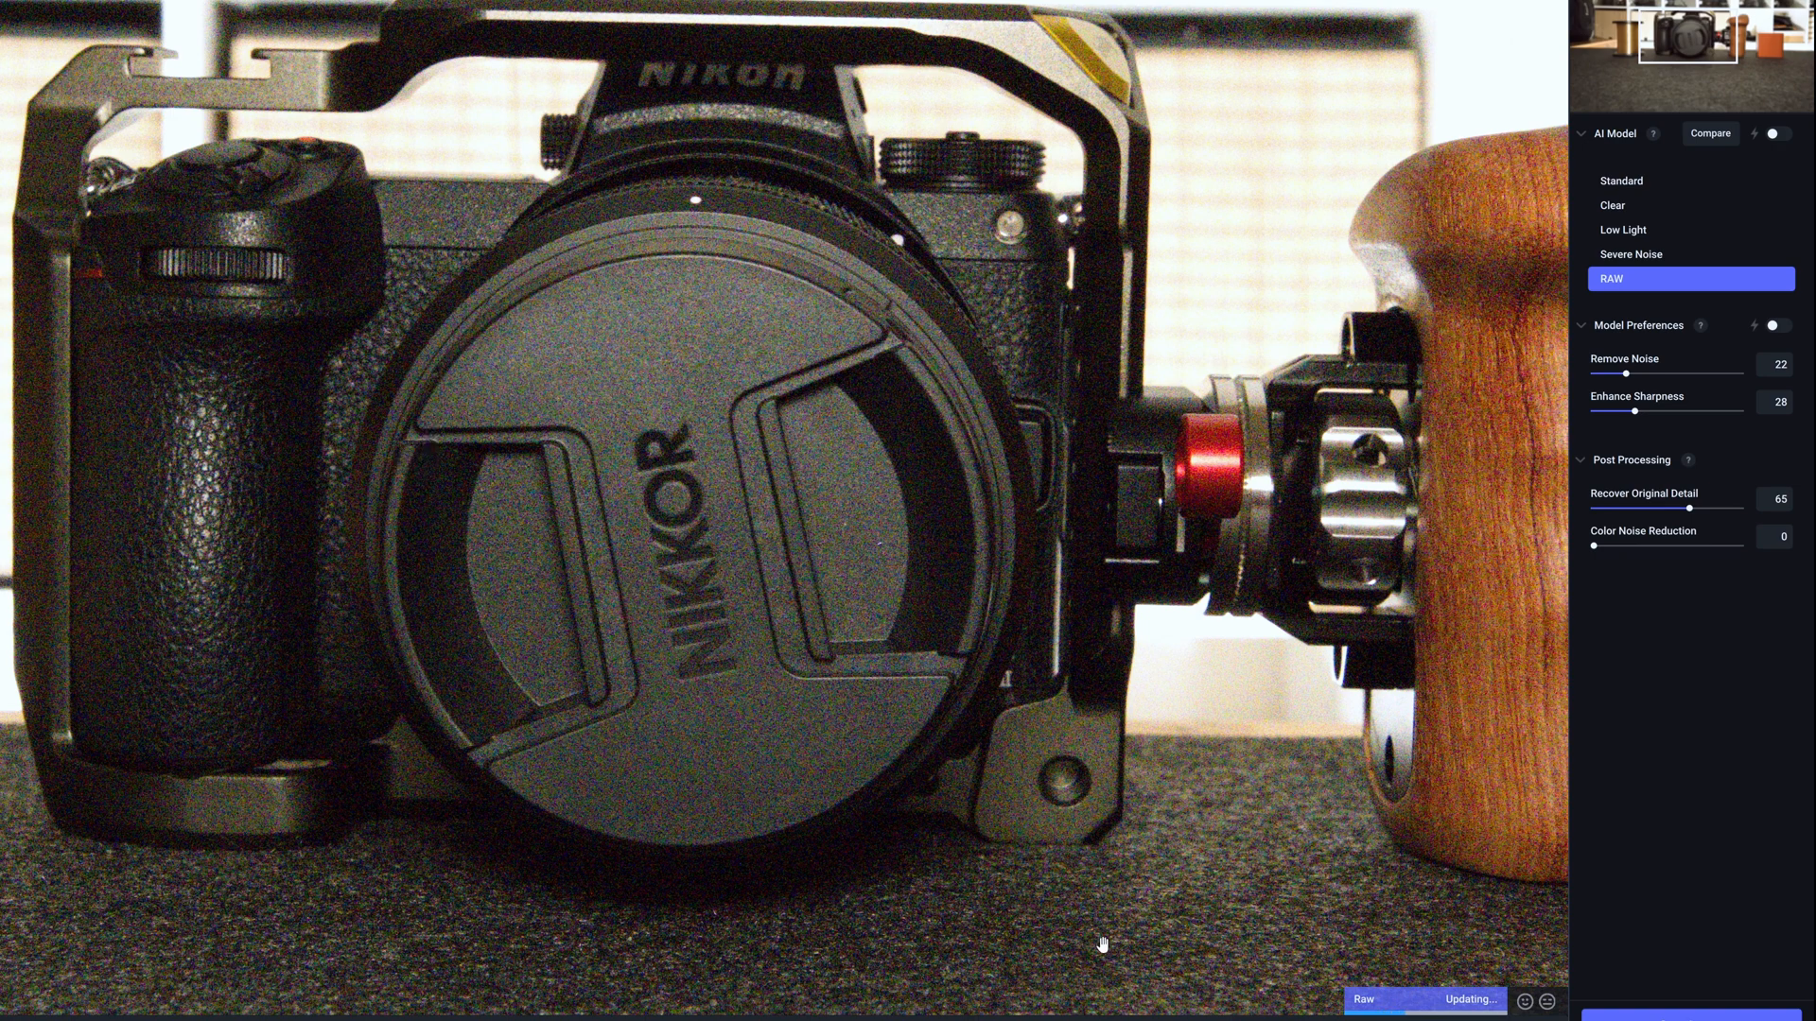
pyautogui.moveTo(411, 450)
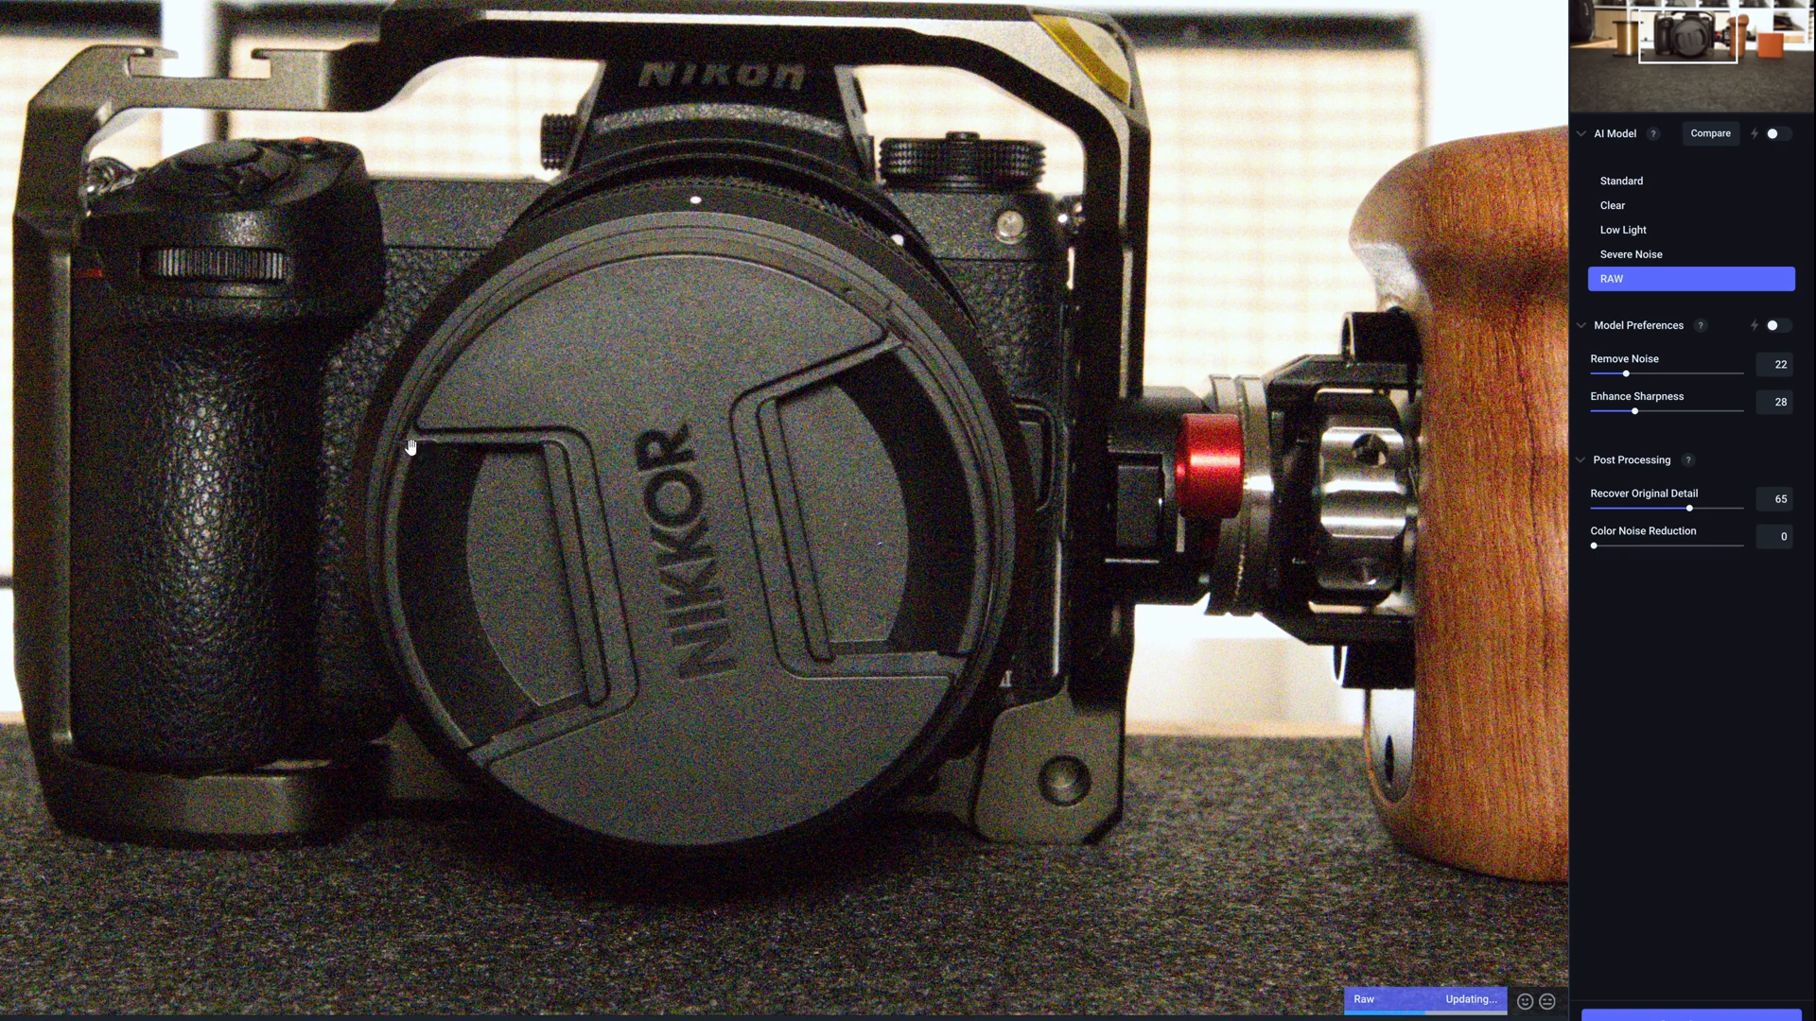
pyautogui.moveTo(458, 456)
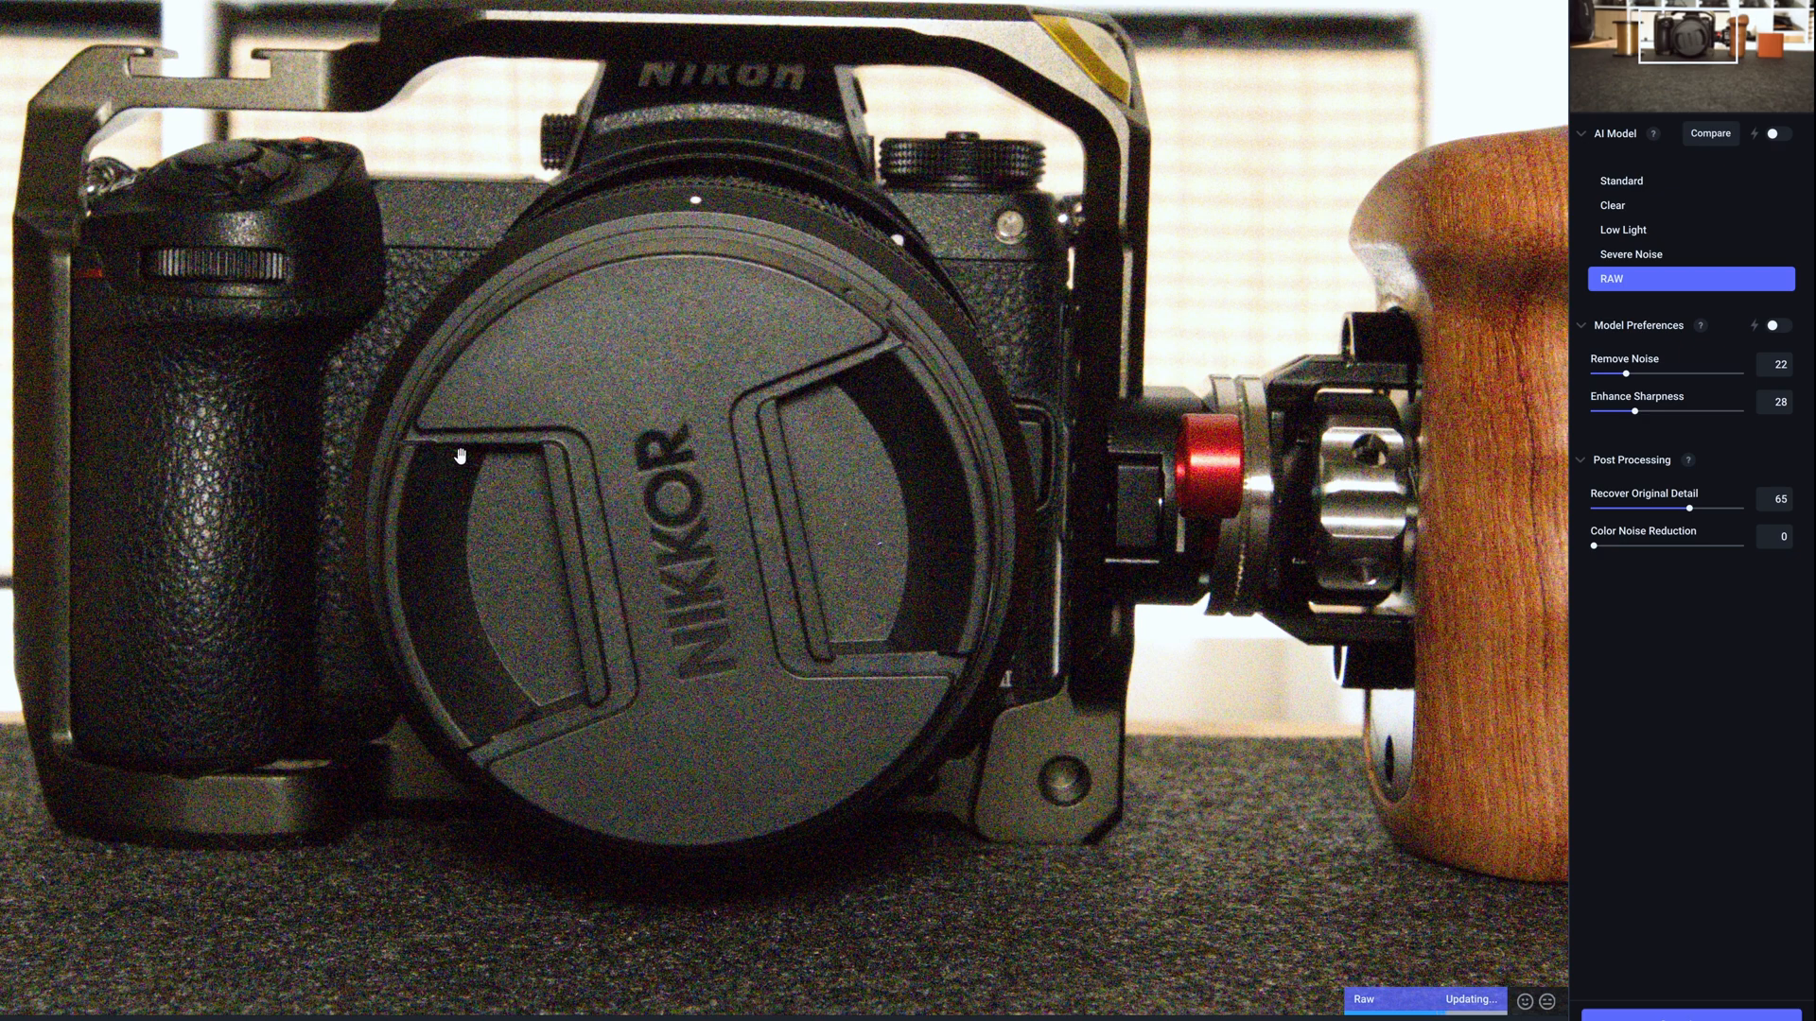
pyautogui.moveTo(474, 414)
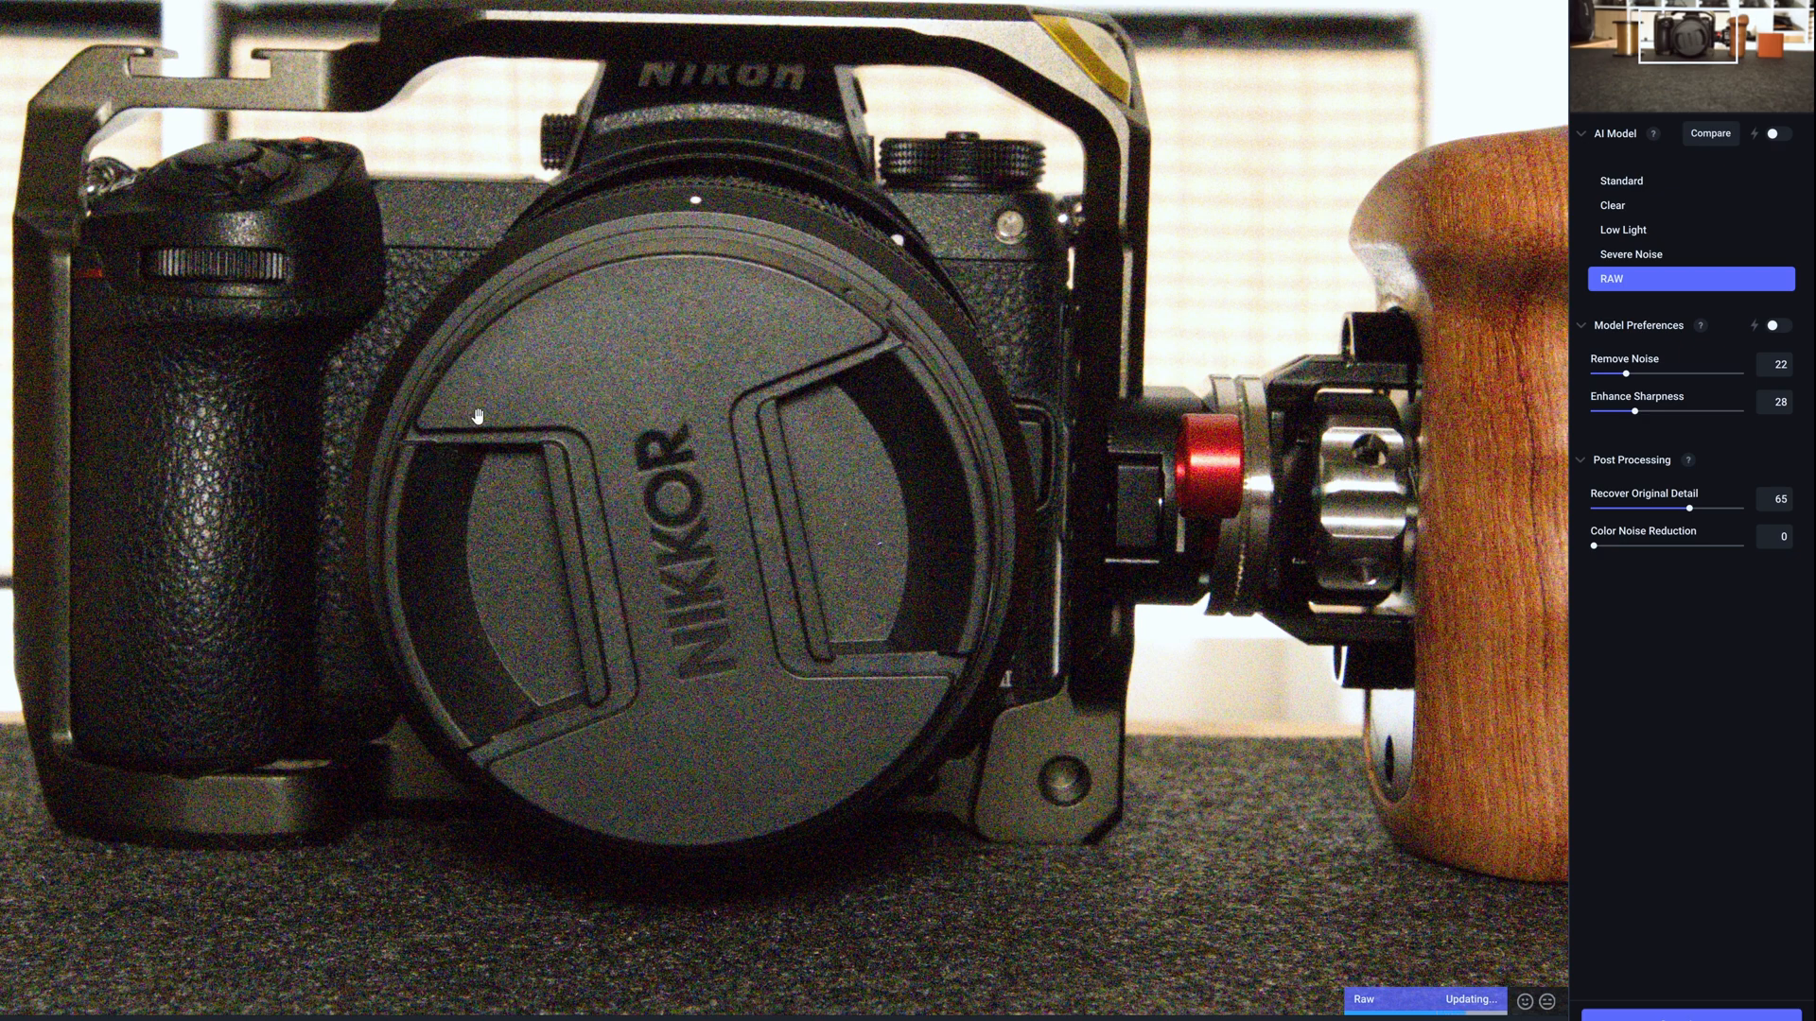
pyautogui.moveTo(462, 418)
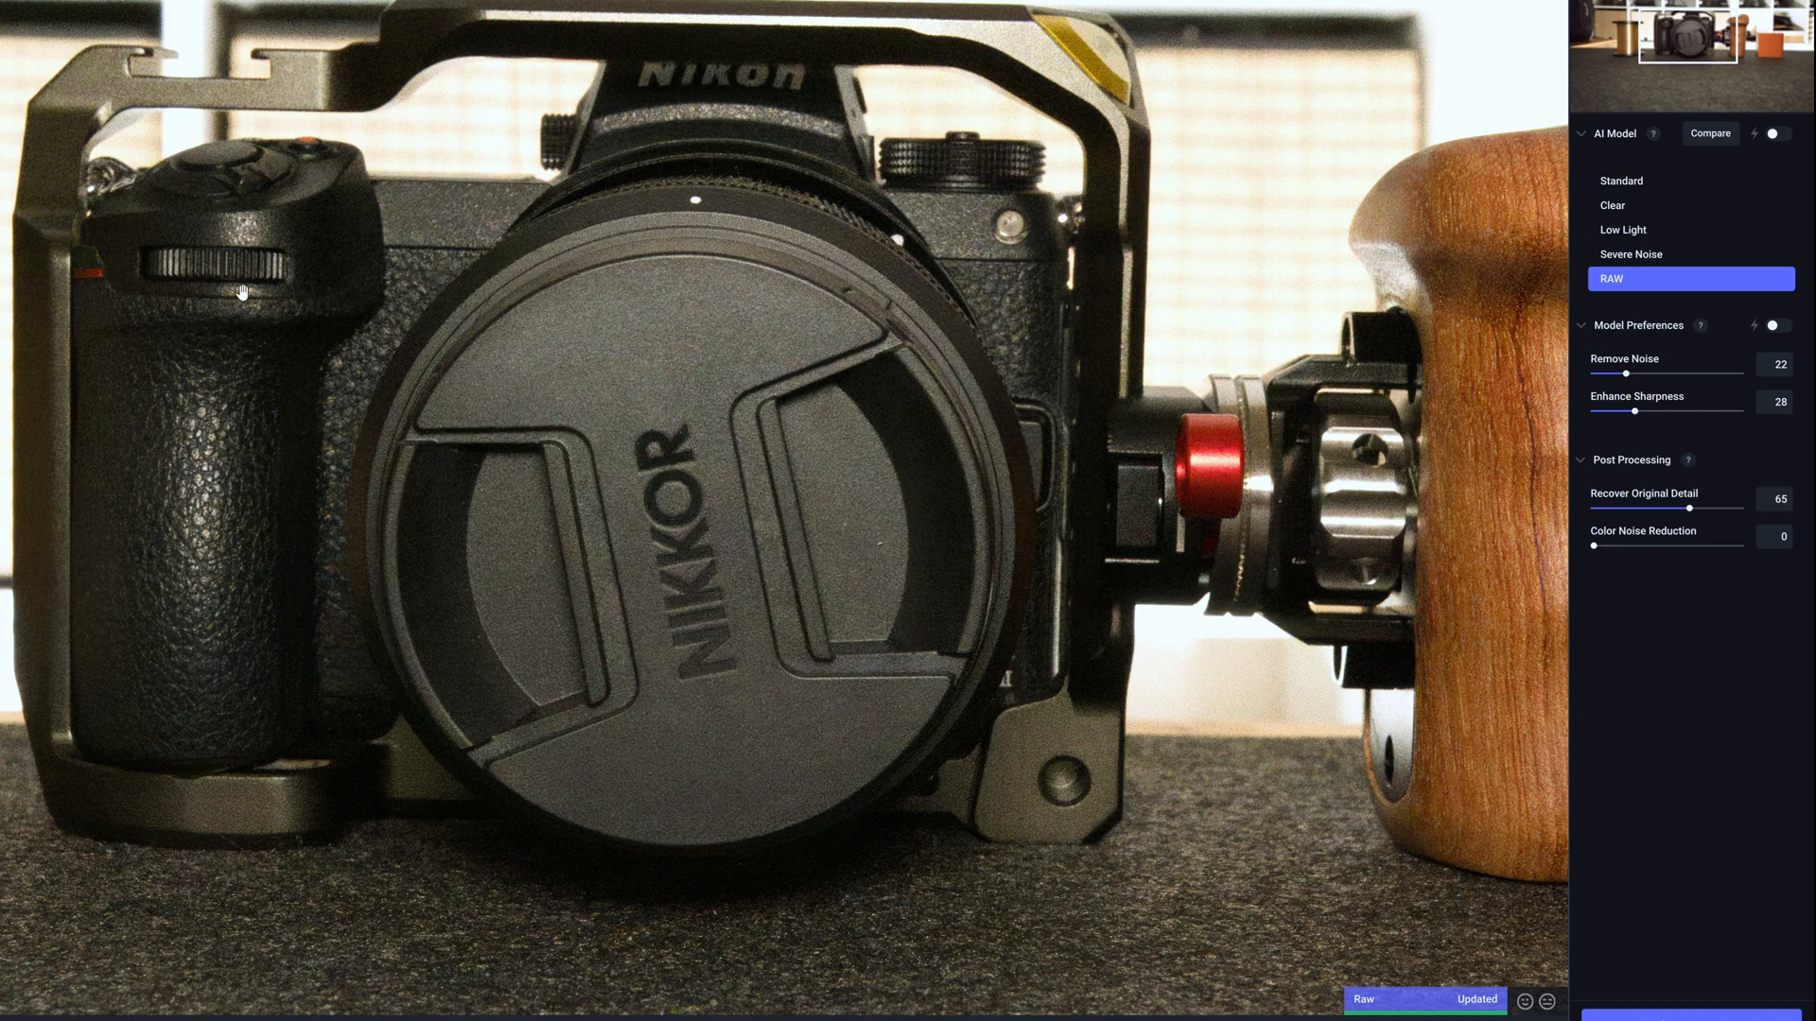
# - Switch to the RAW model with noise removal 22, sharpness 28, detail recovery 65
pyautogui.click(1690, 254)
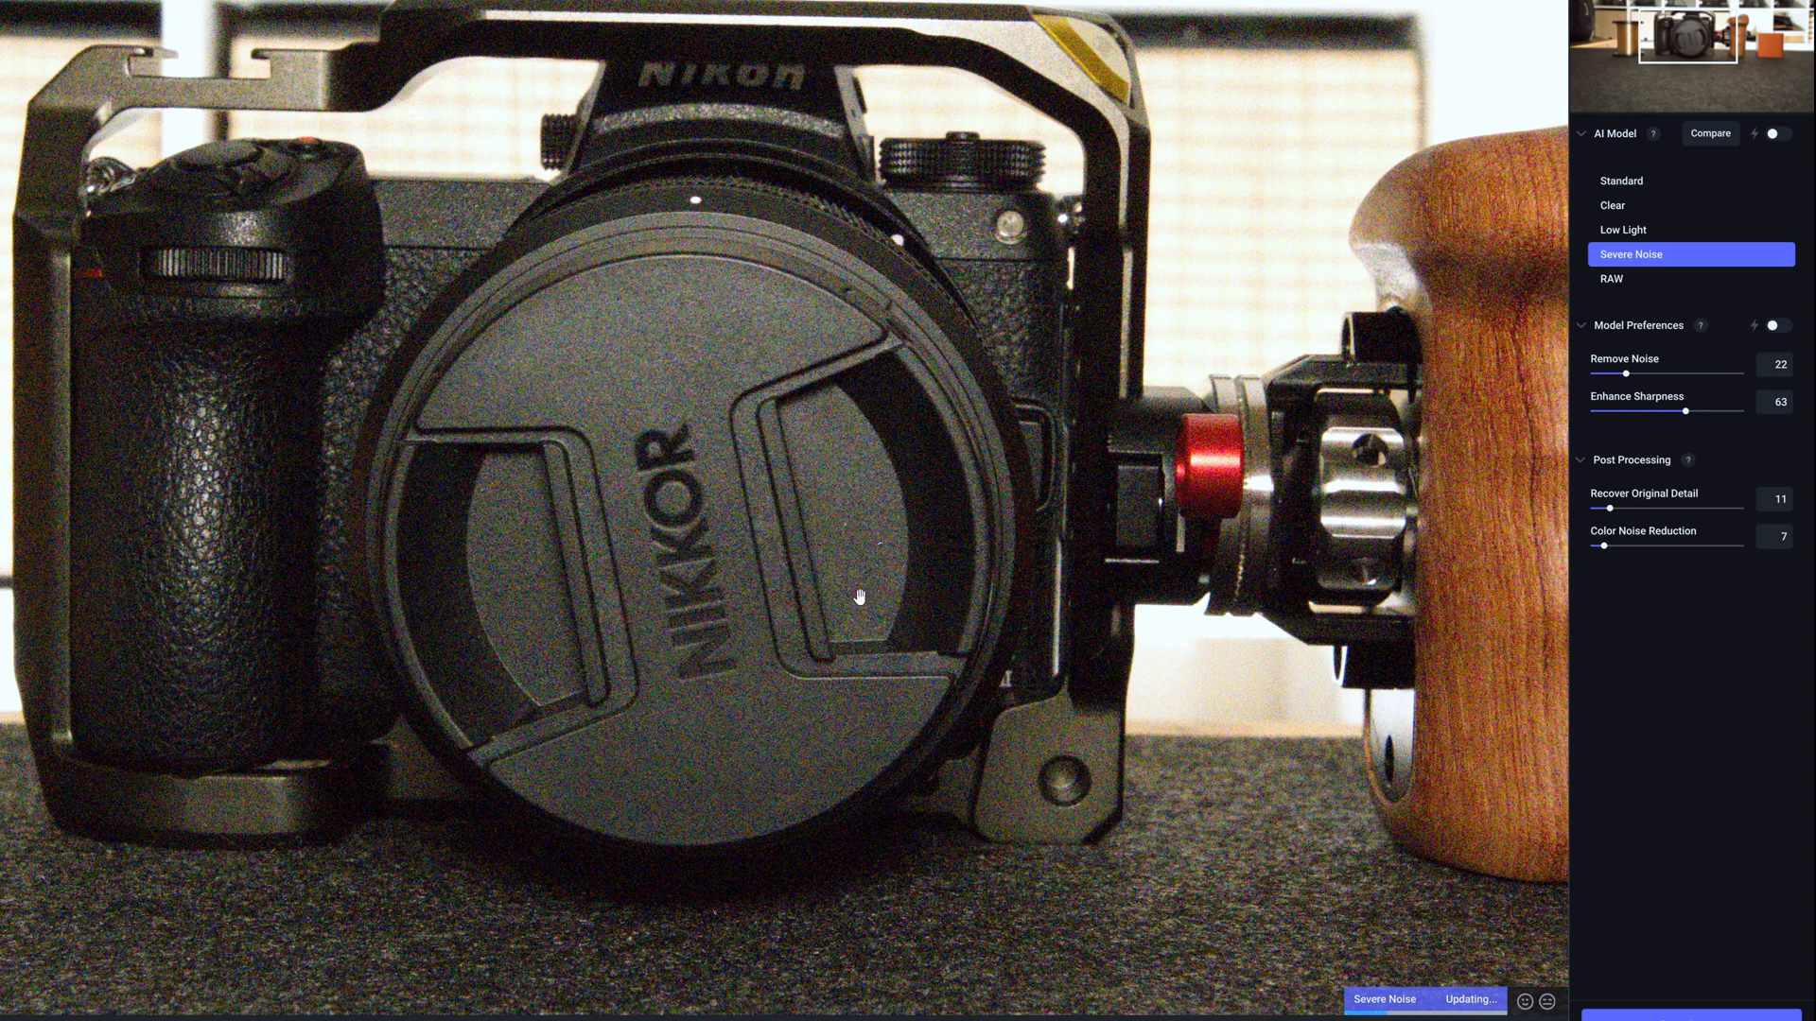
pyautogui.moveTo(935, 624)
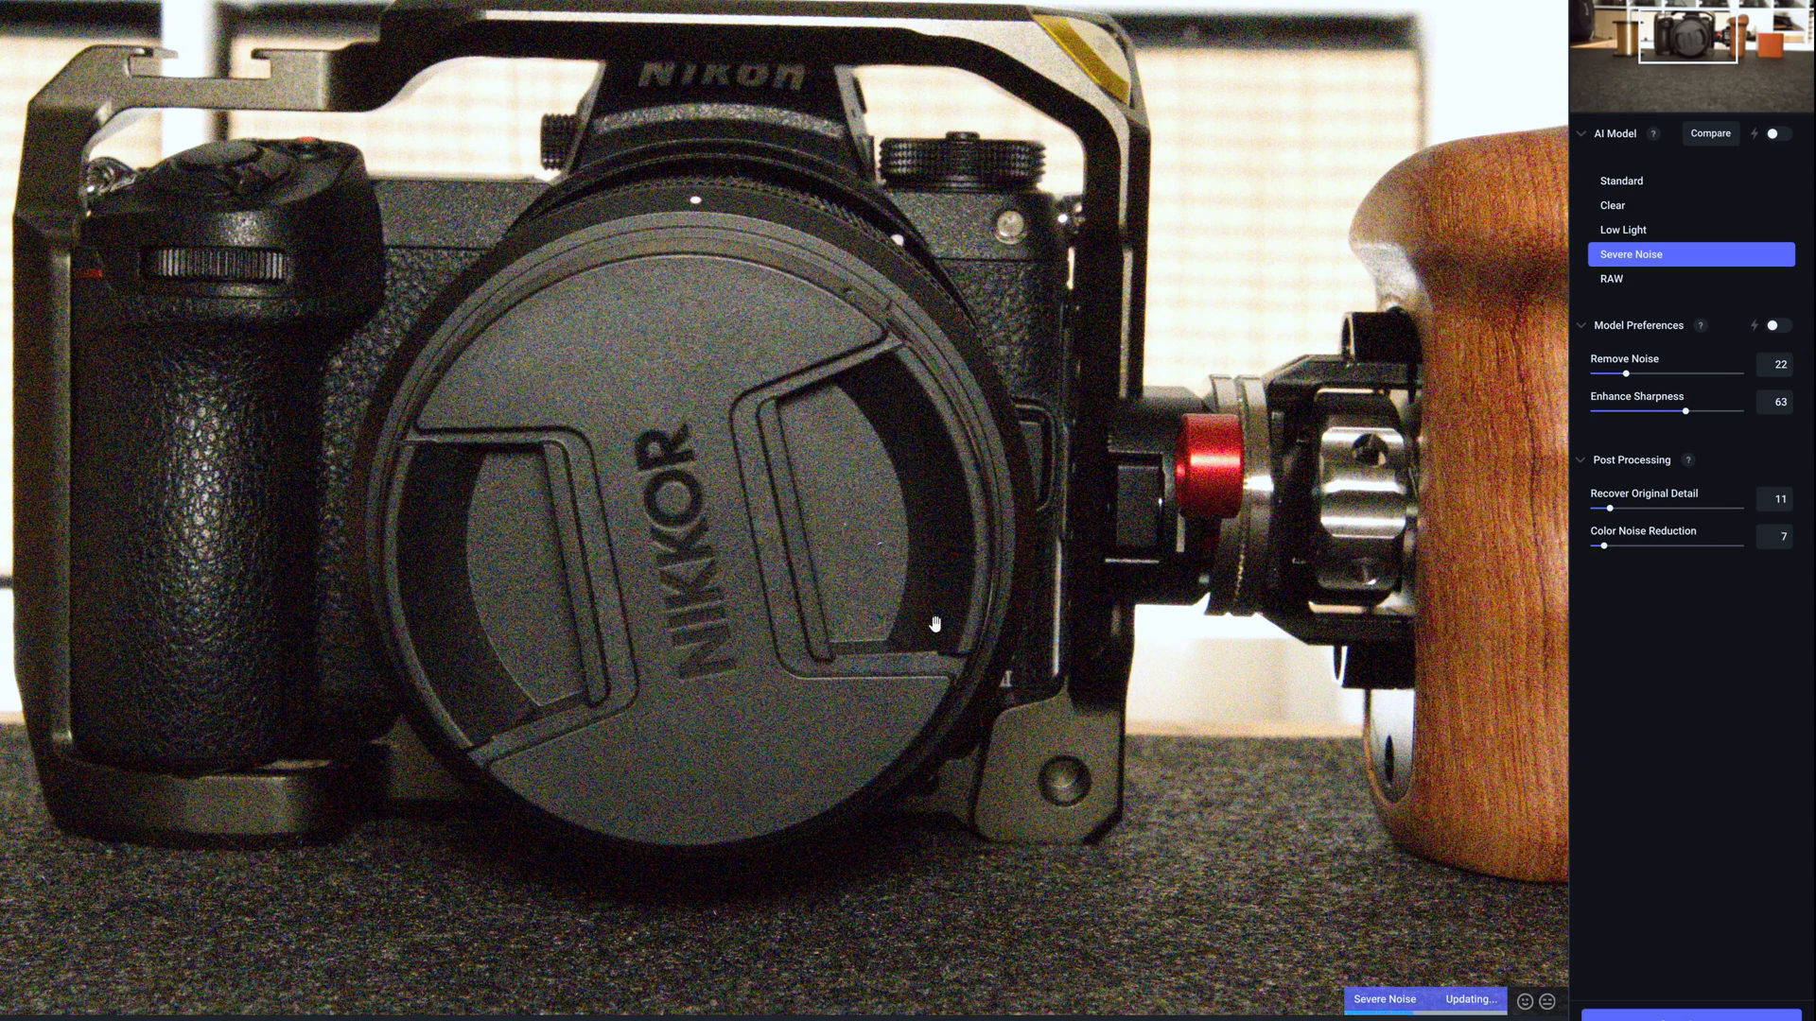
pyautogui.moveTo(976, 560)
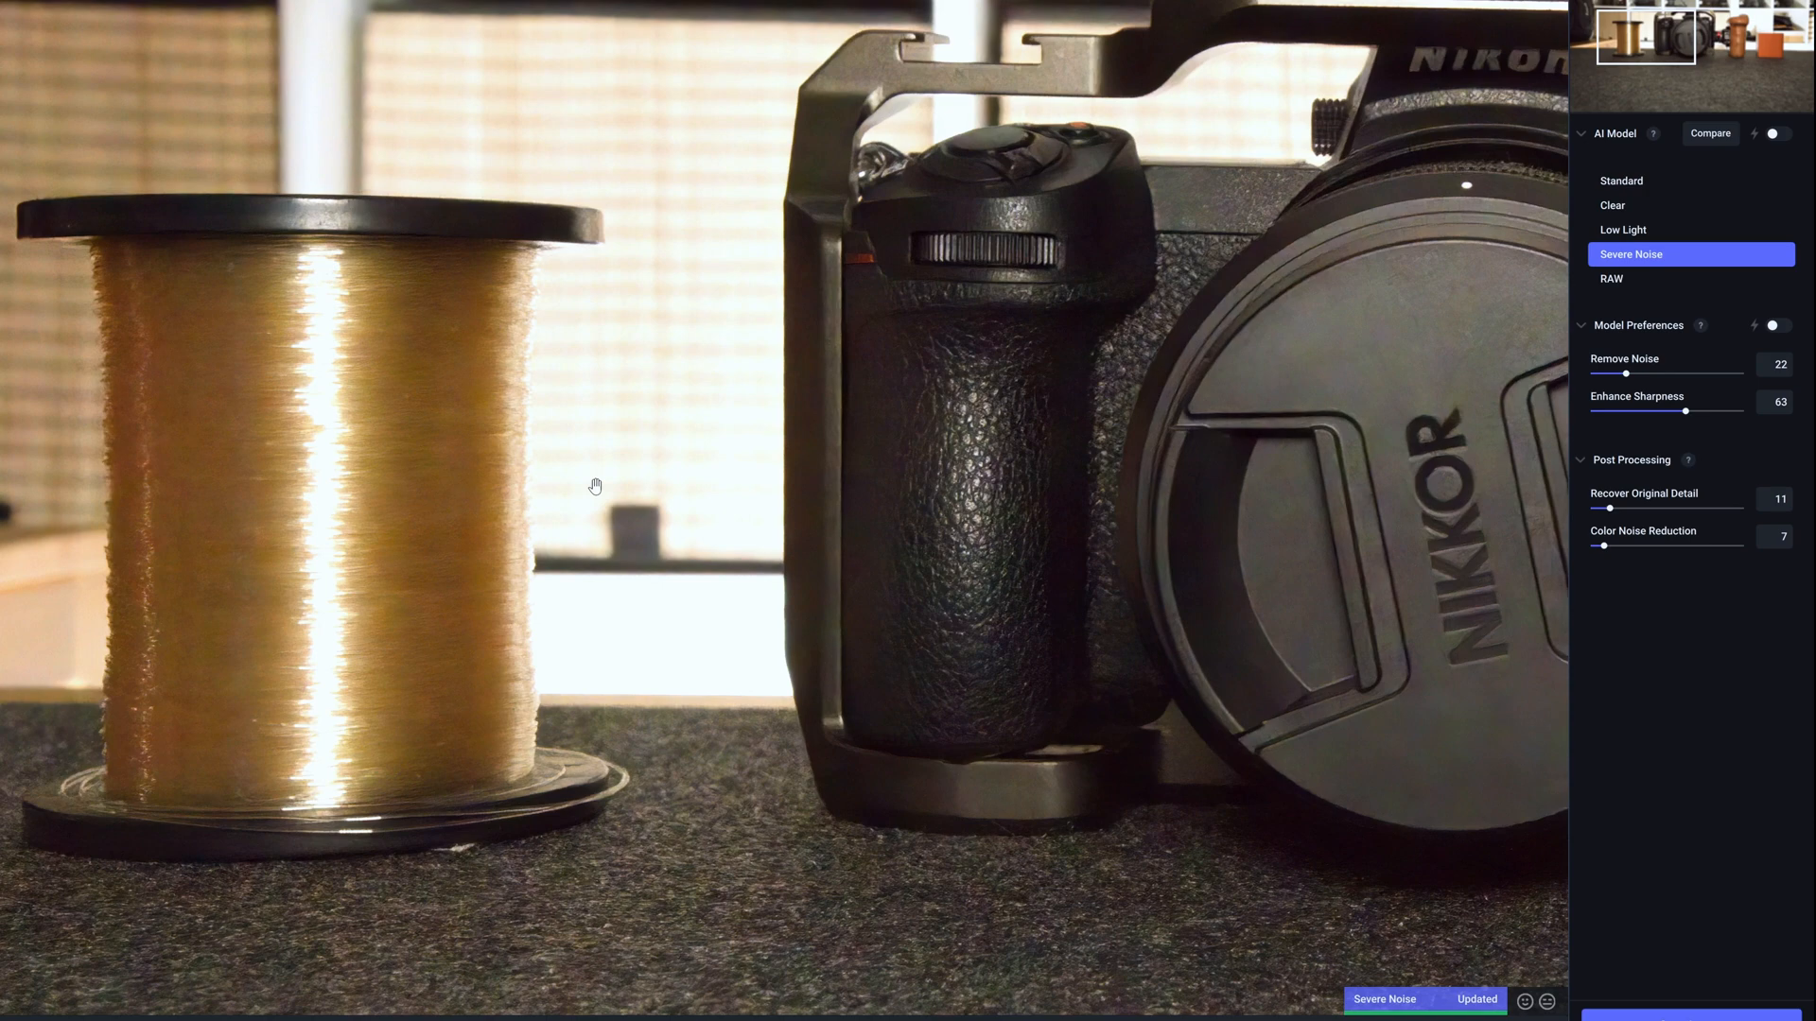
pyautogui.moveTo(679, 344)
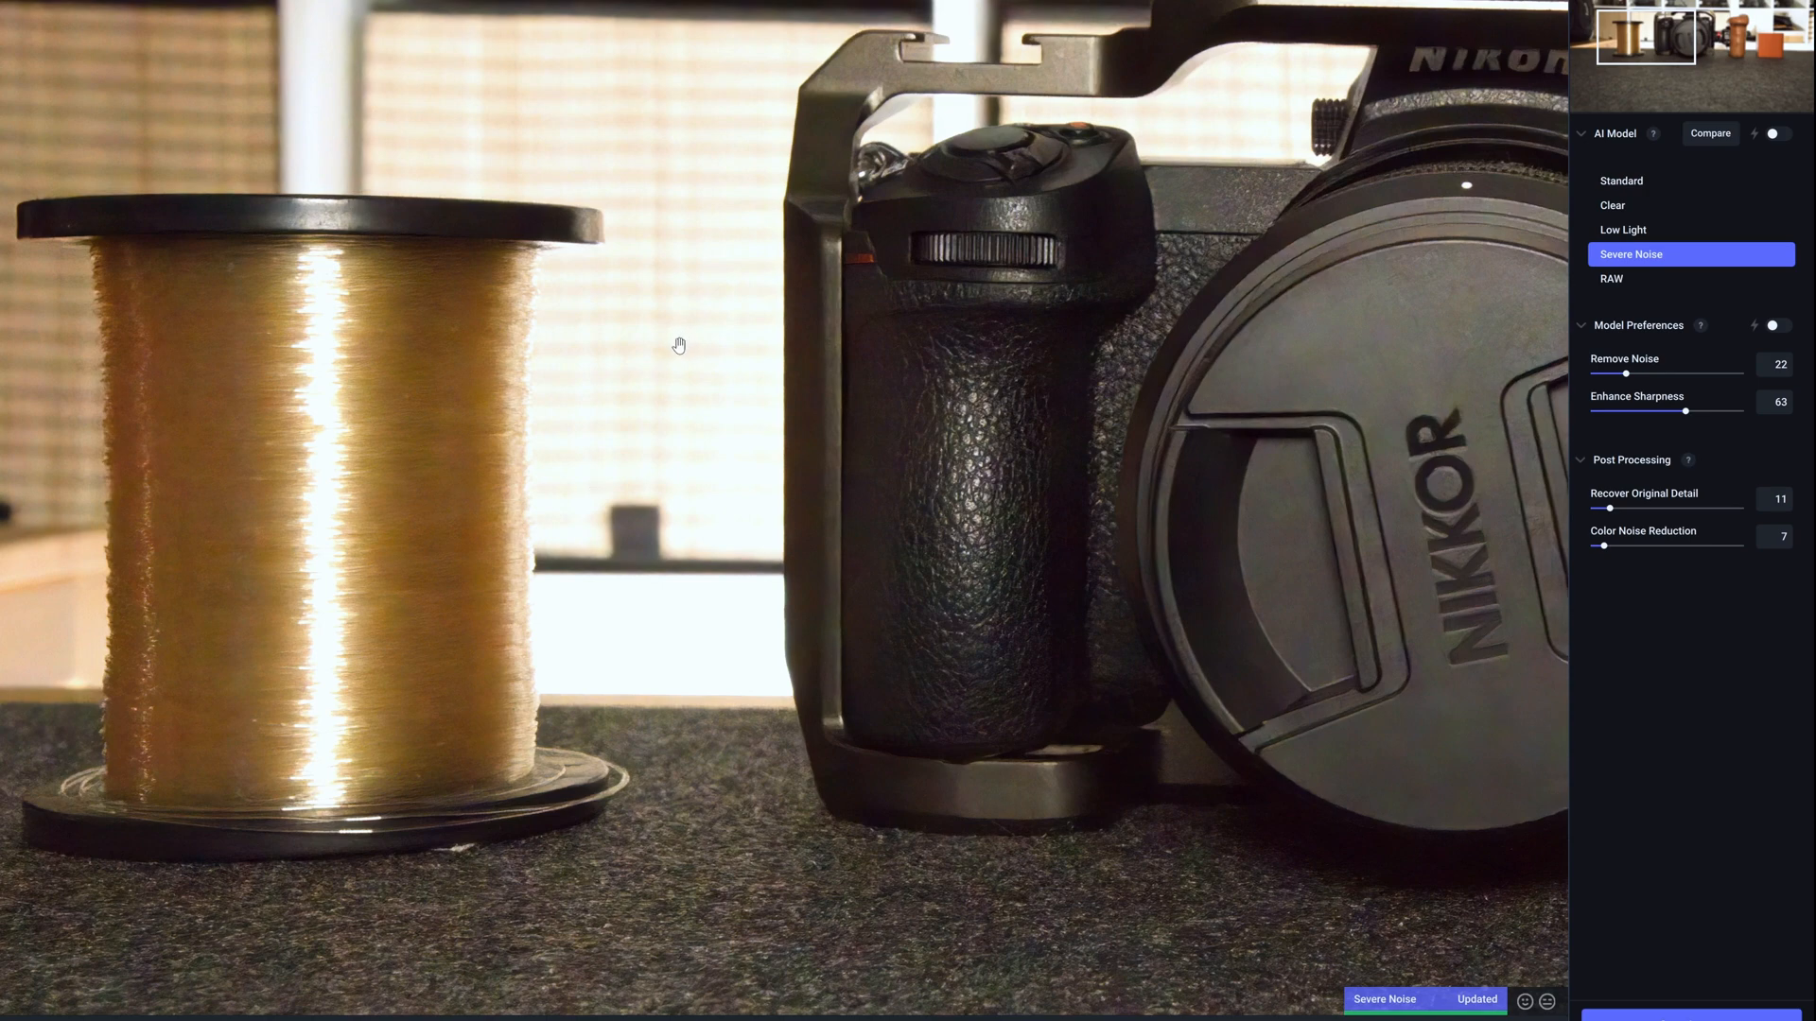
pyautogui.moveTo(818, 515)
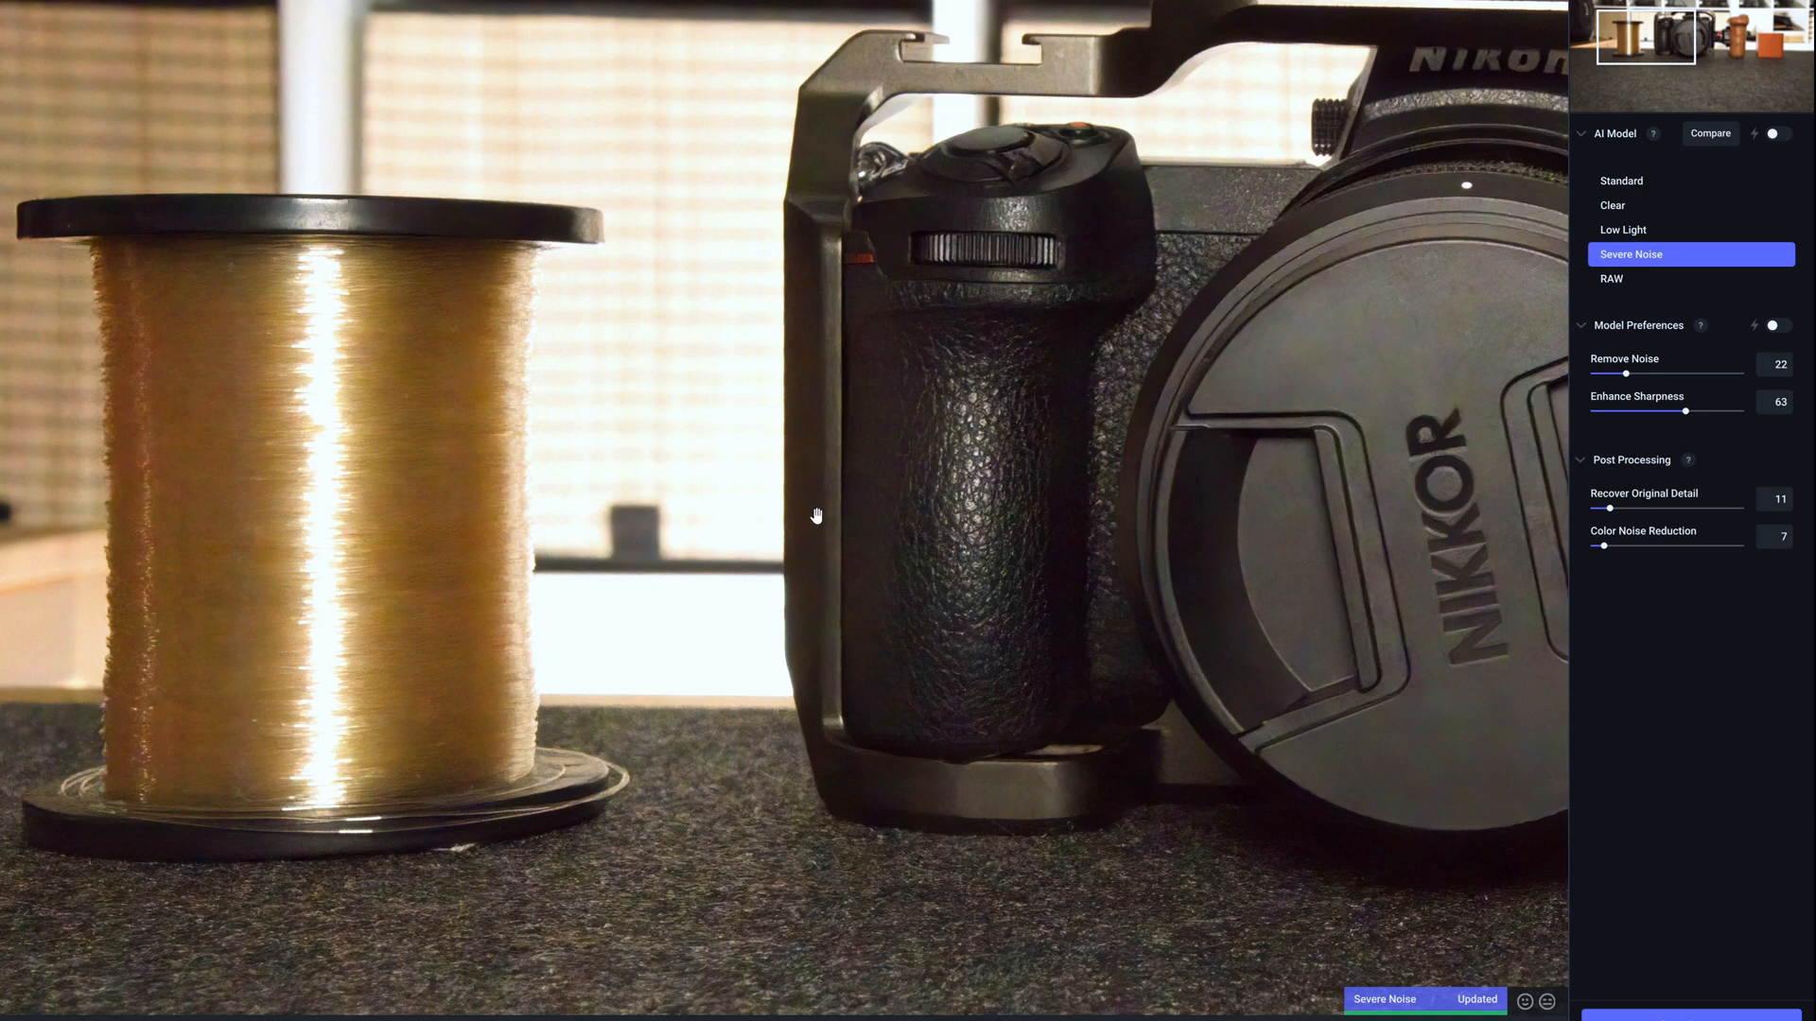
pyautogui.moveTo(813, 602)
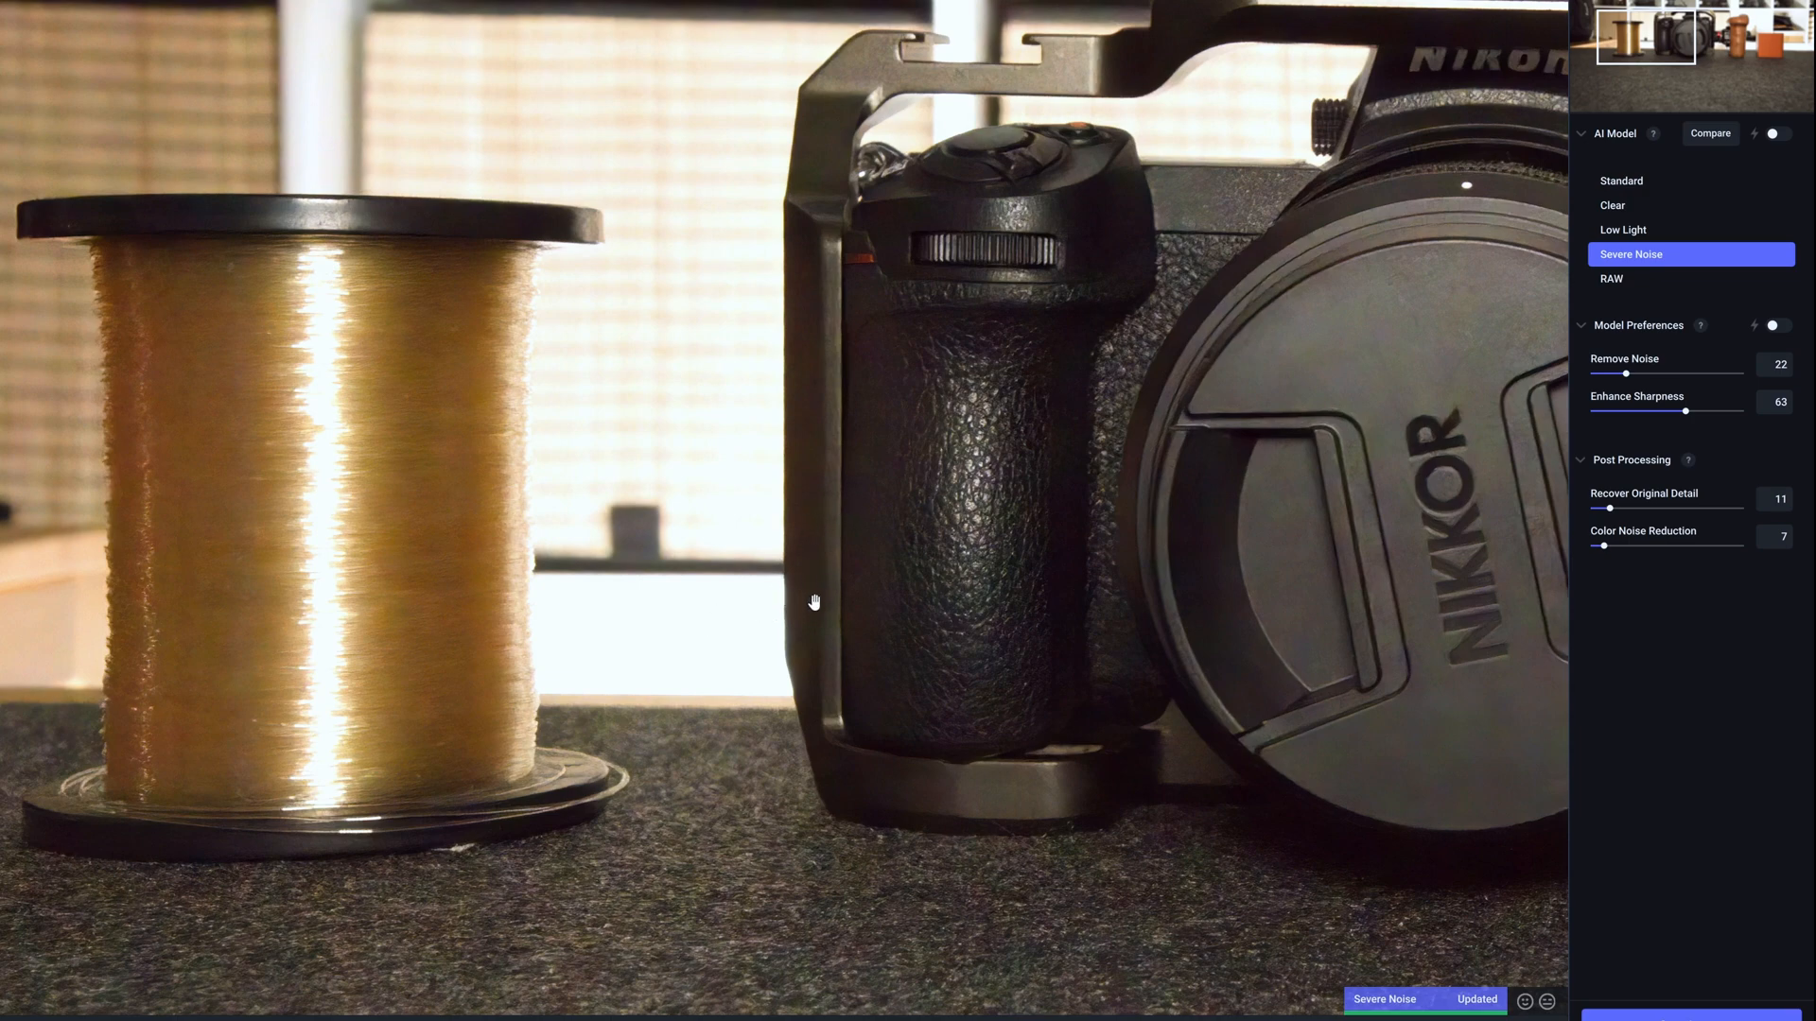
pyautogui.moveTo(219, 425)
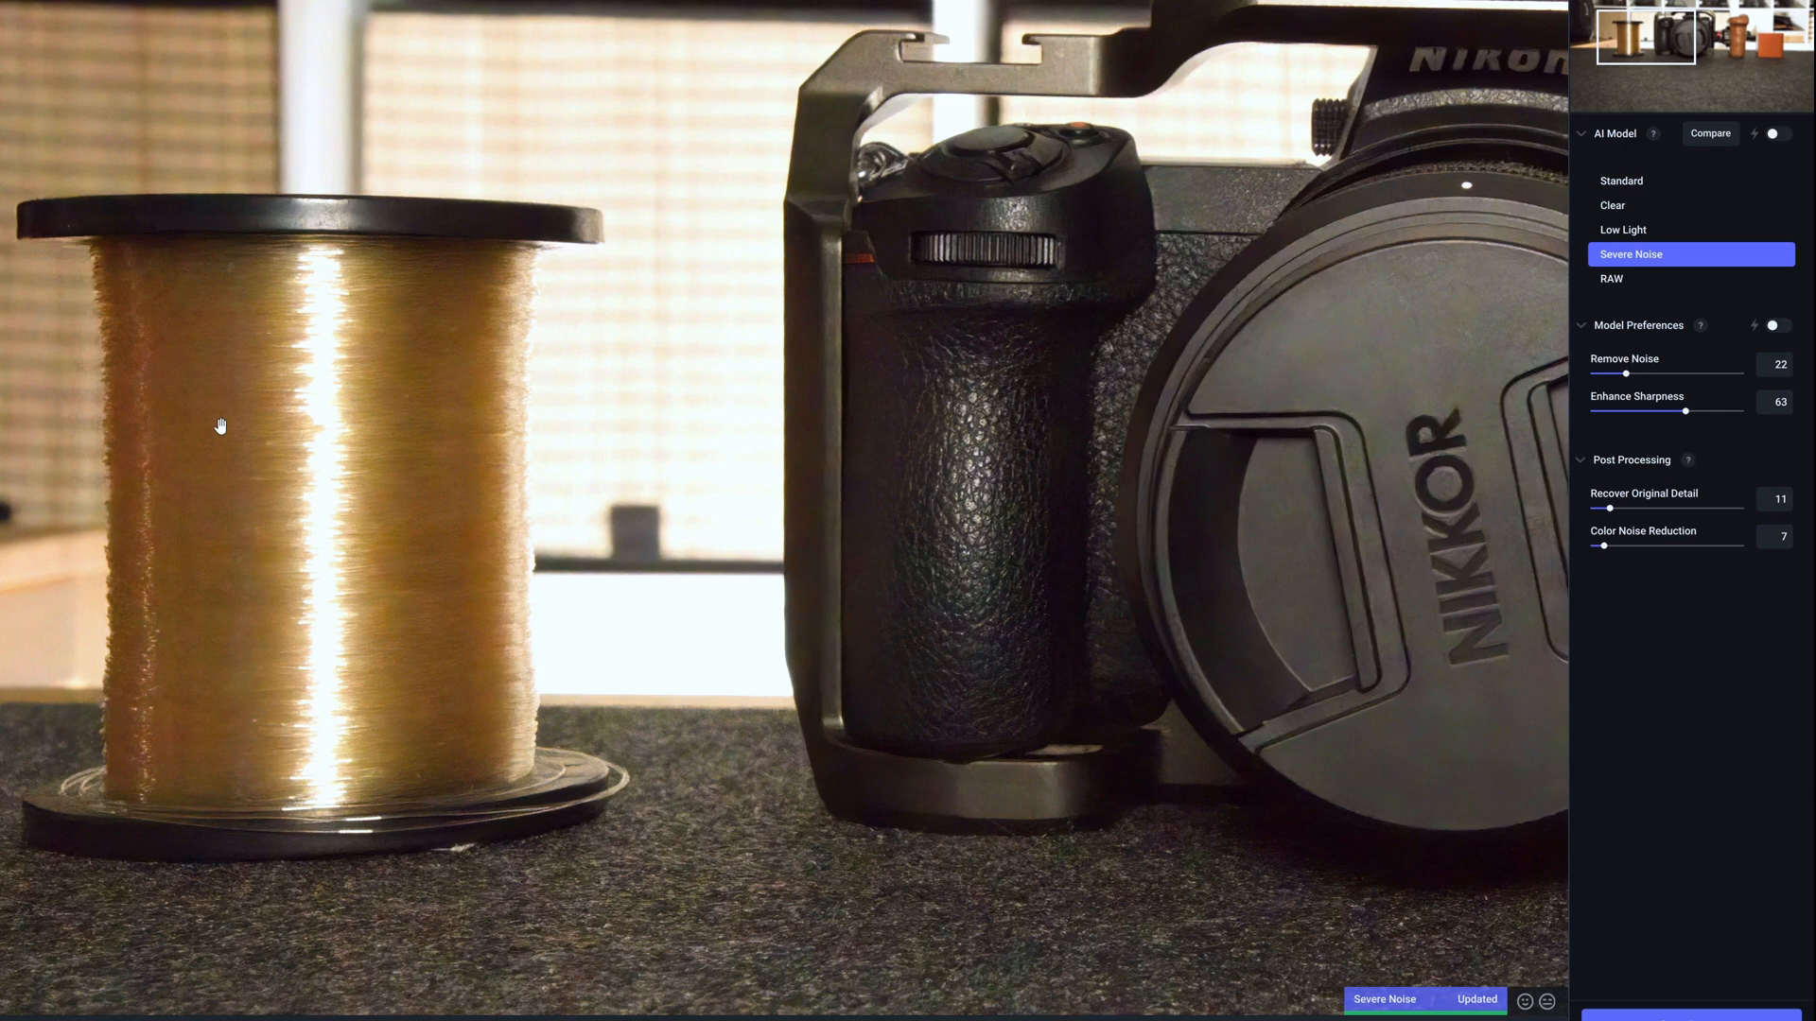
pyautogui.moveTo(271, 406)
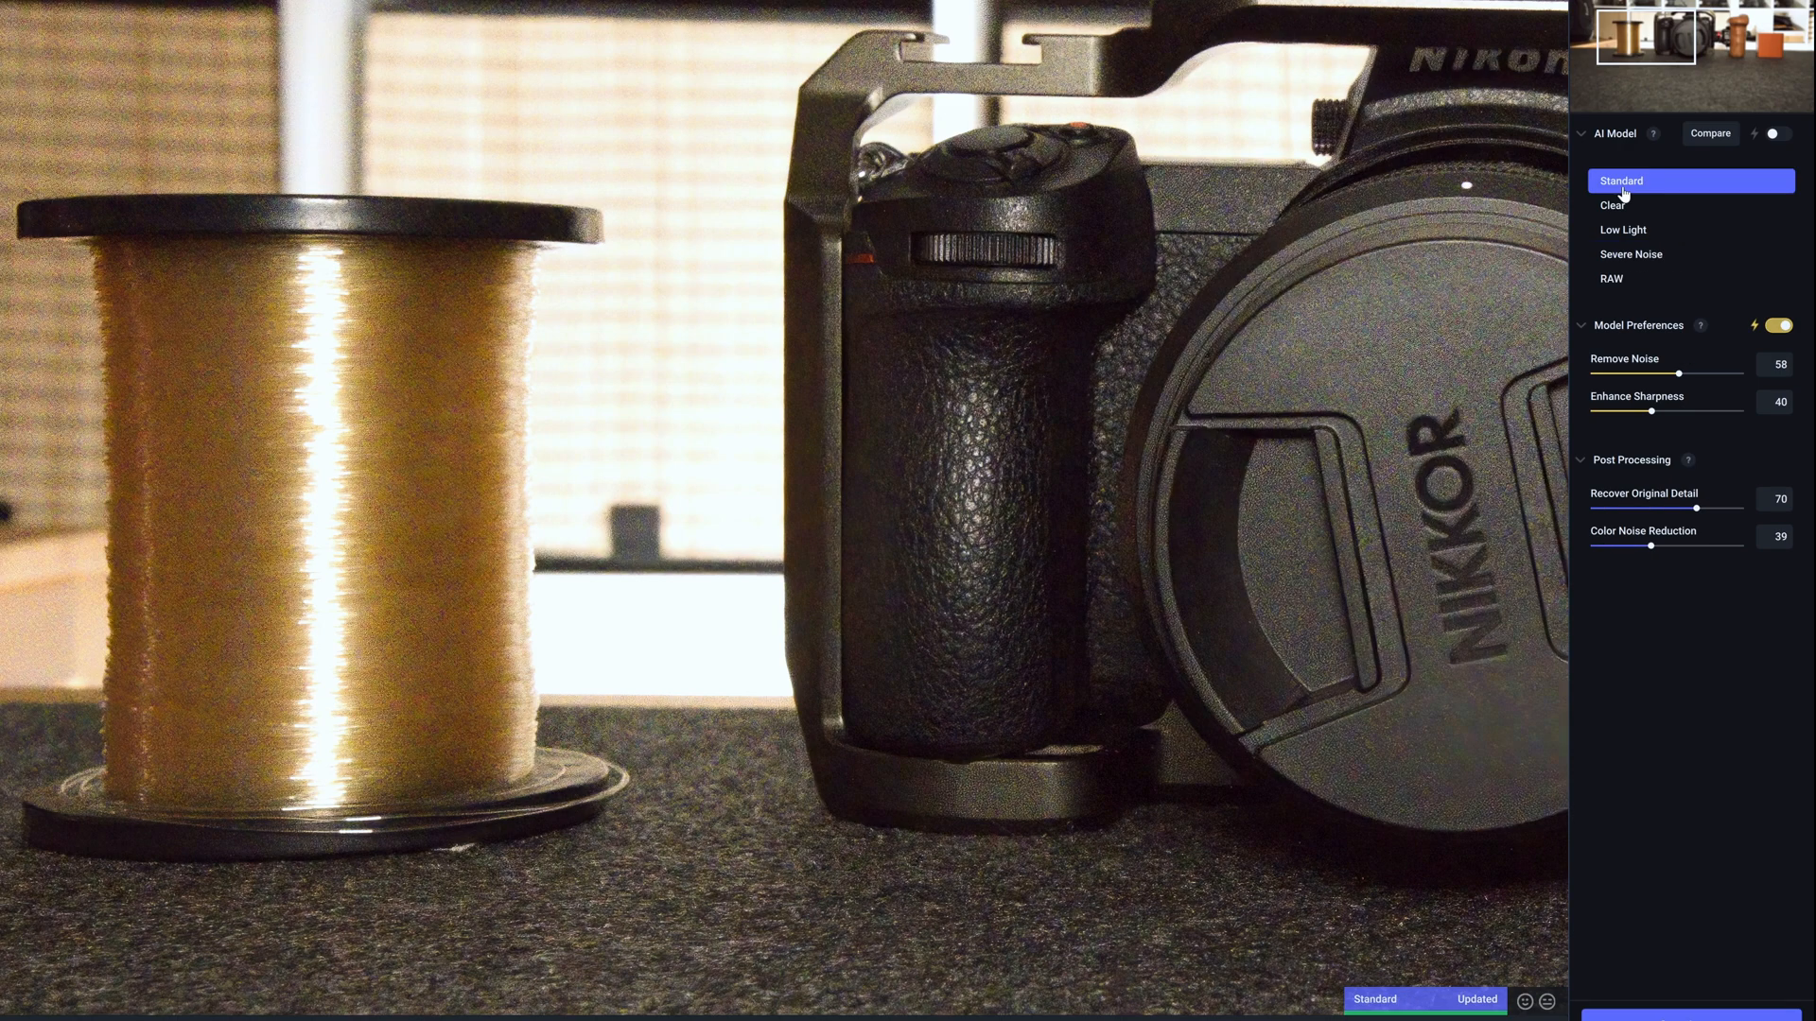
pyautogui.moveTo(1532, 158)
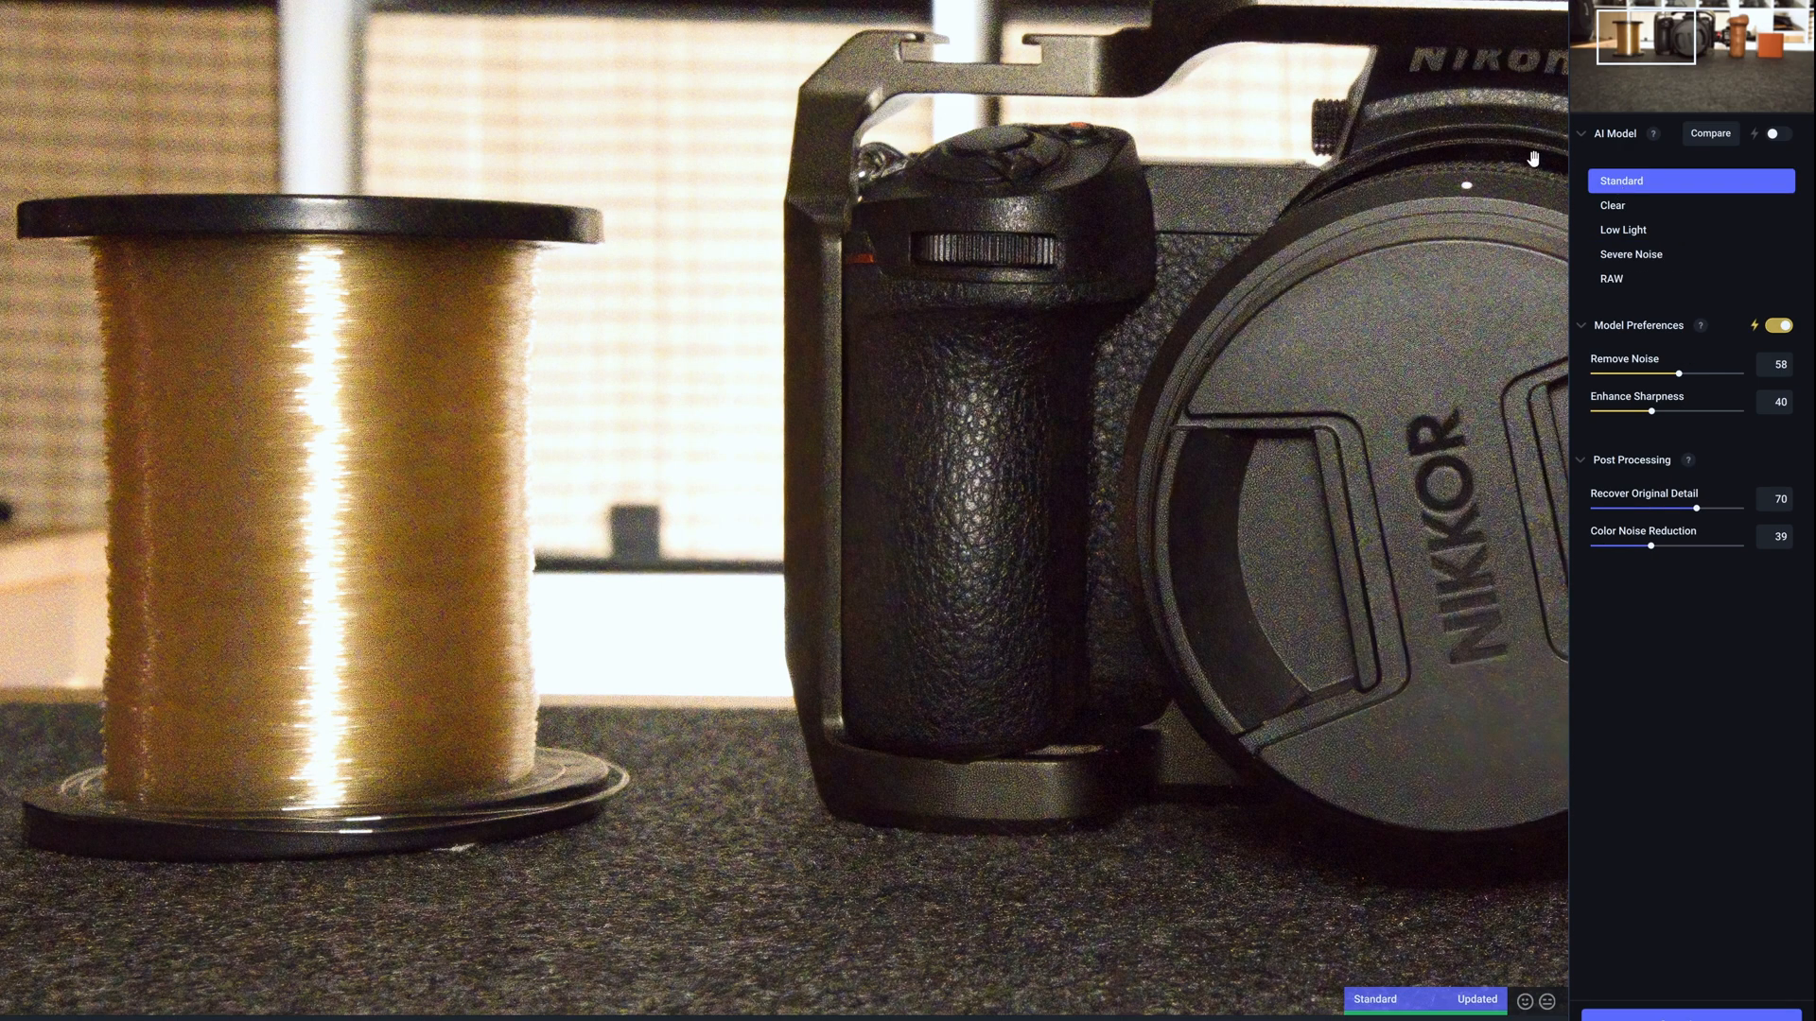
pyautogui.moveTo(270, 303)
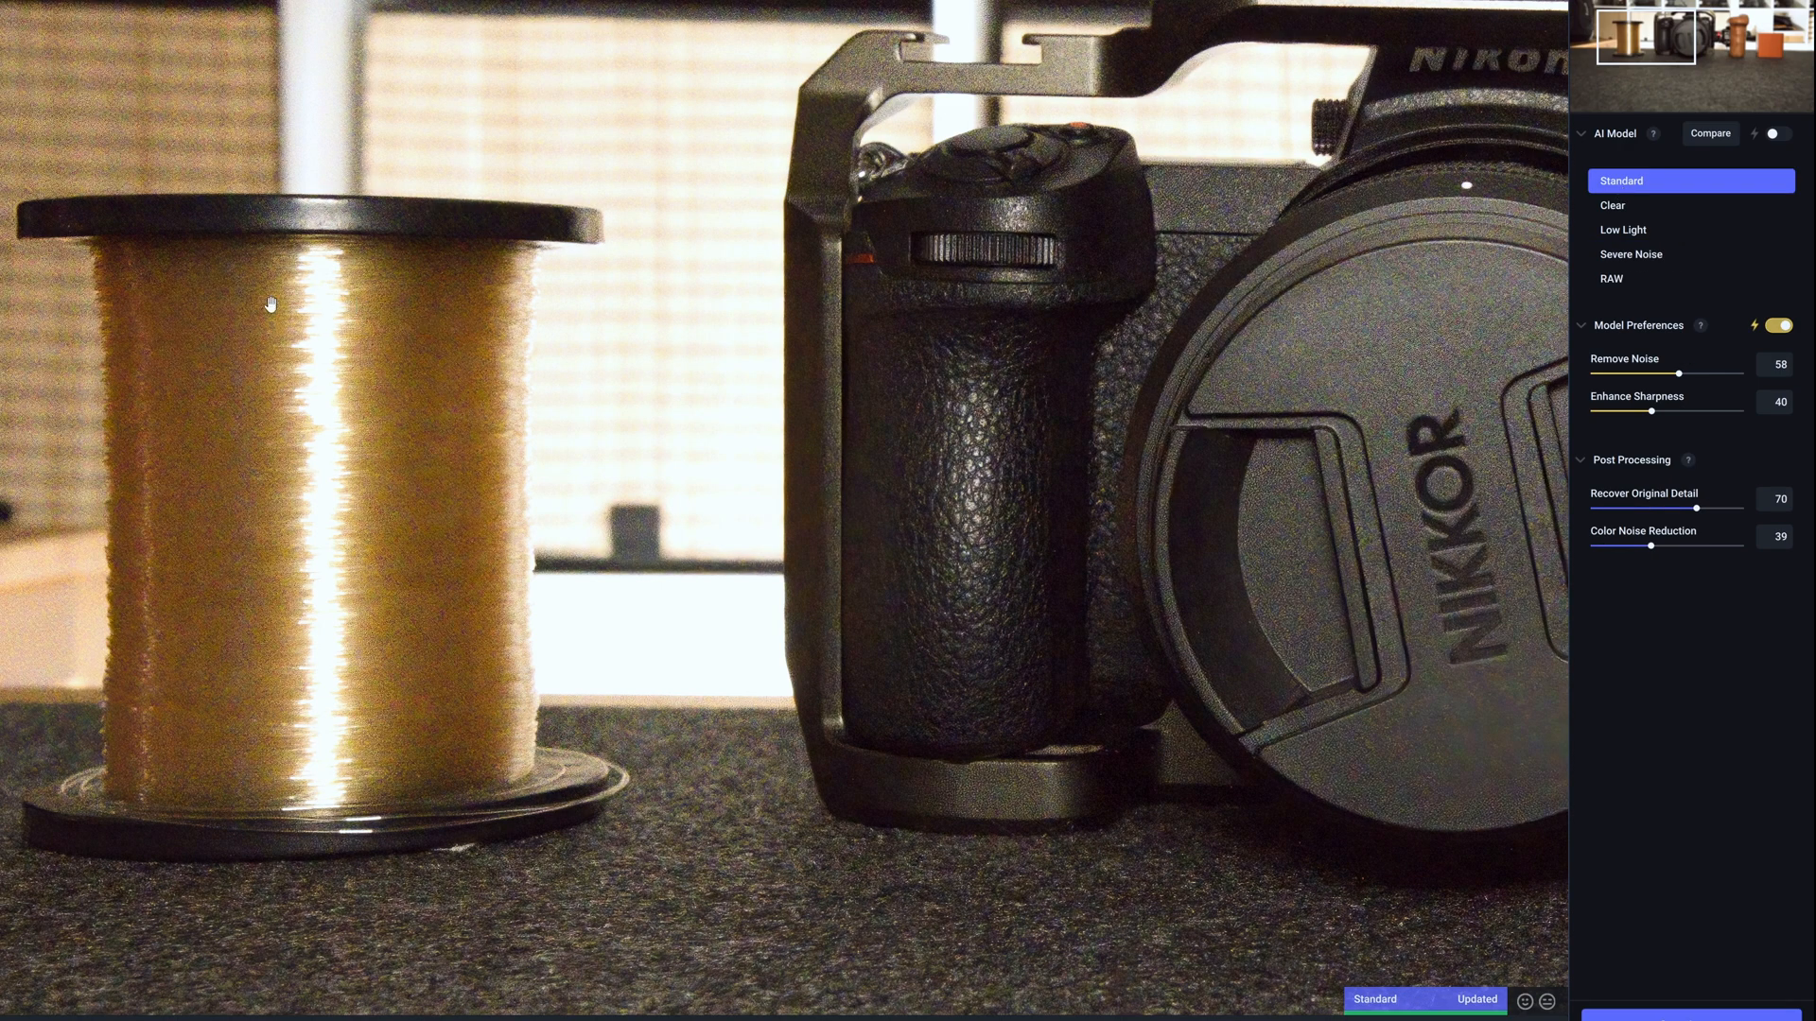
pyautogui.moveTo(271, 399)
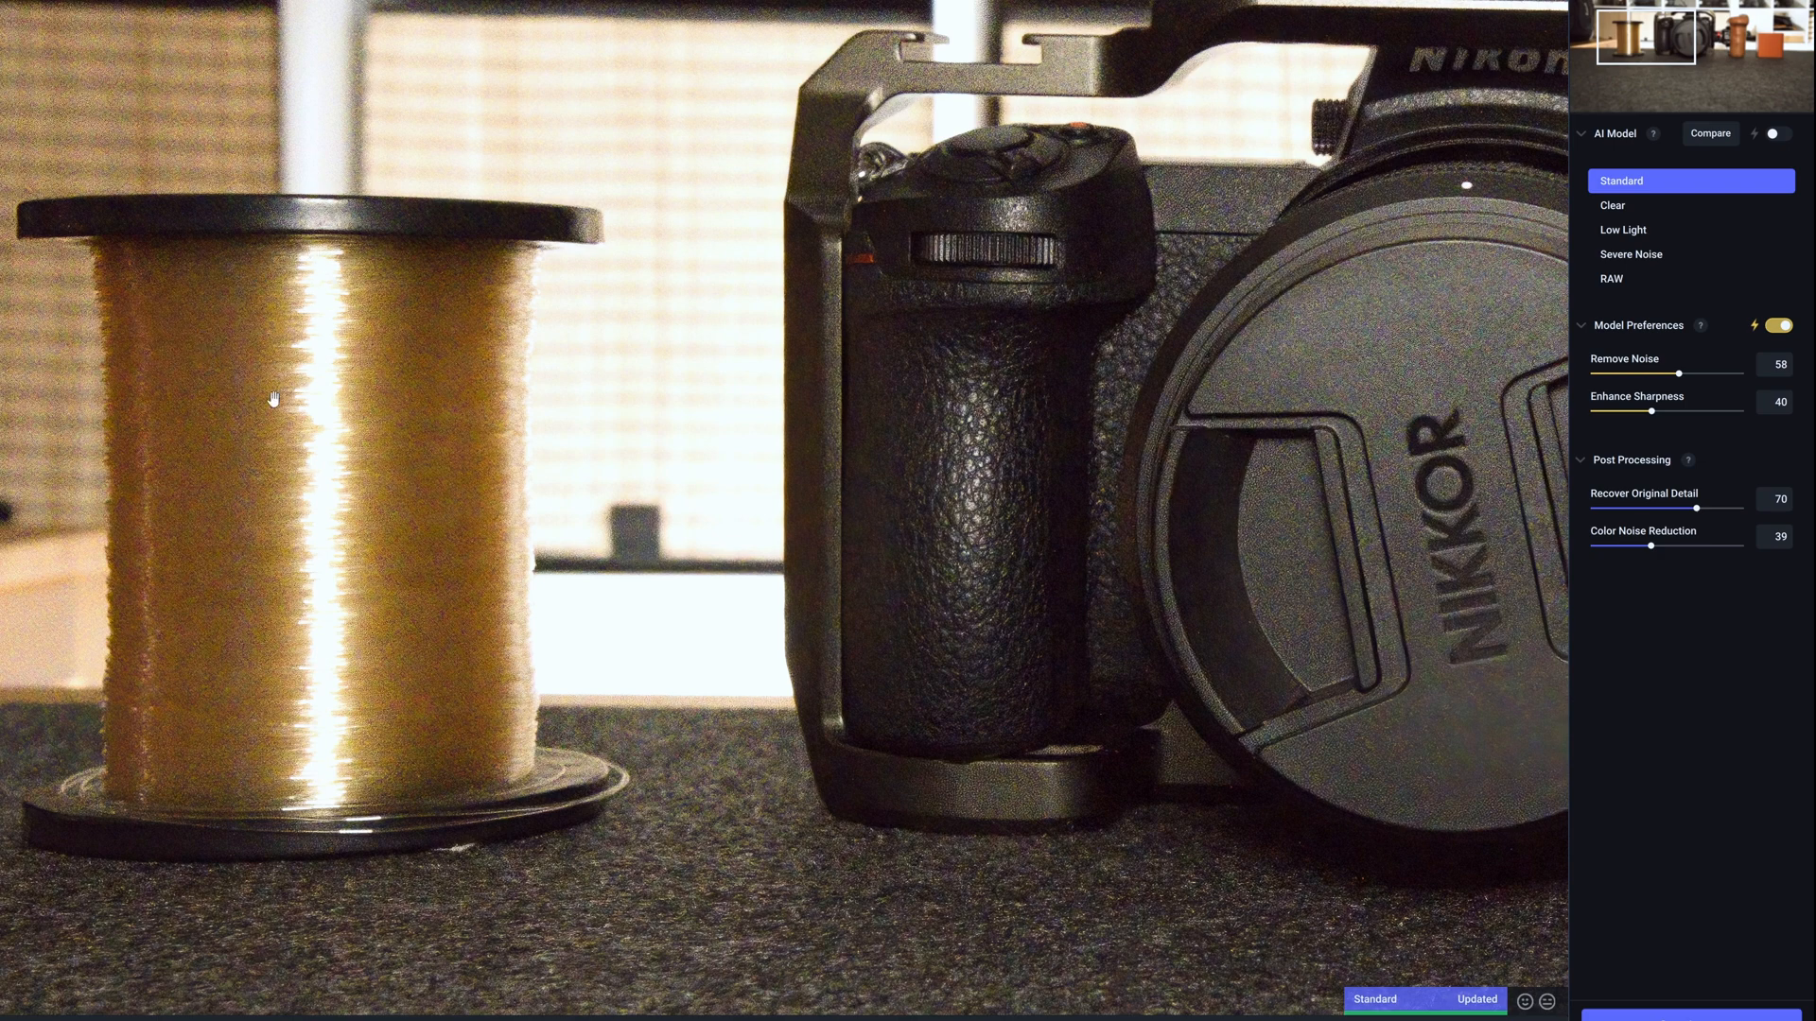
pyautogui.moveTo(1071, 20)
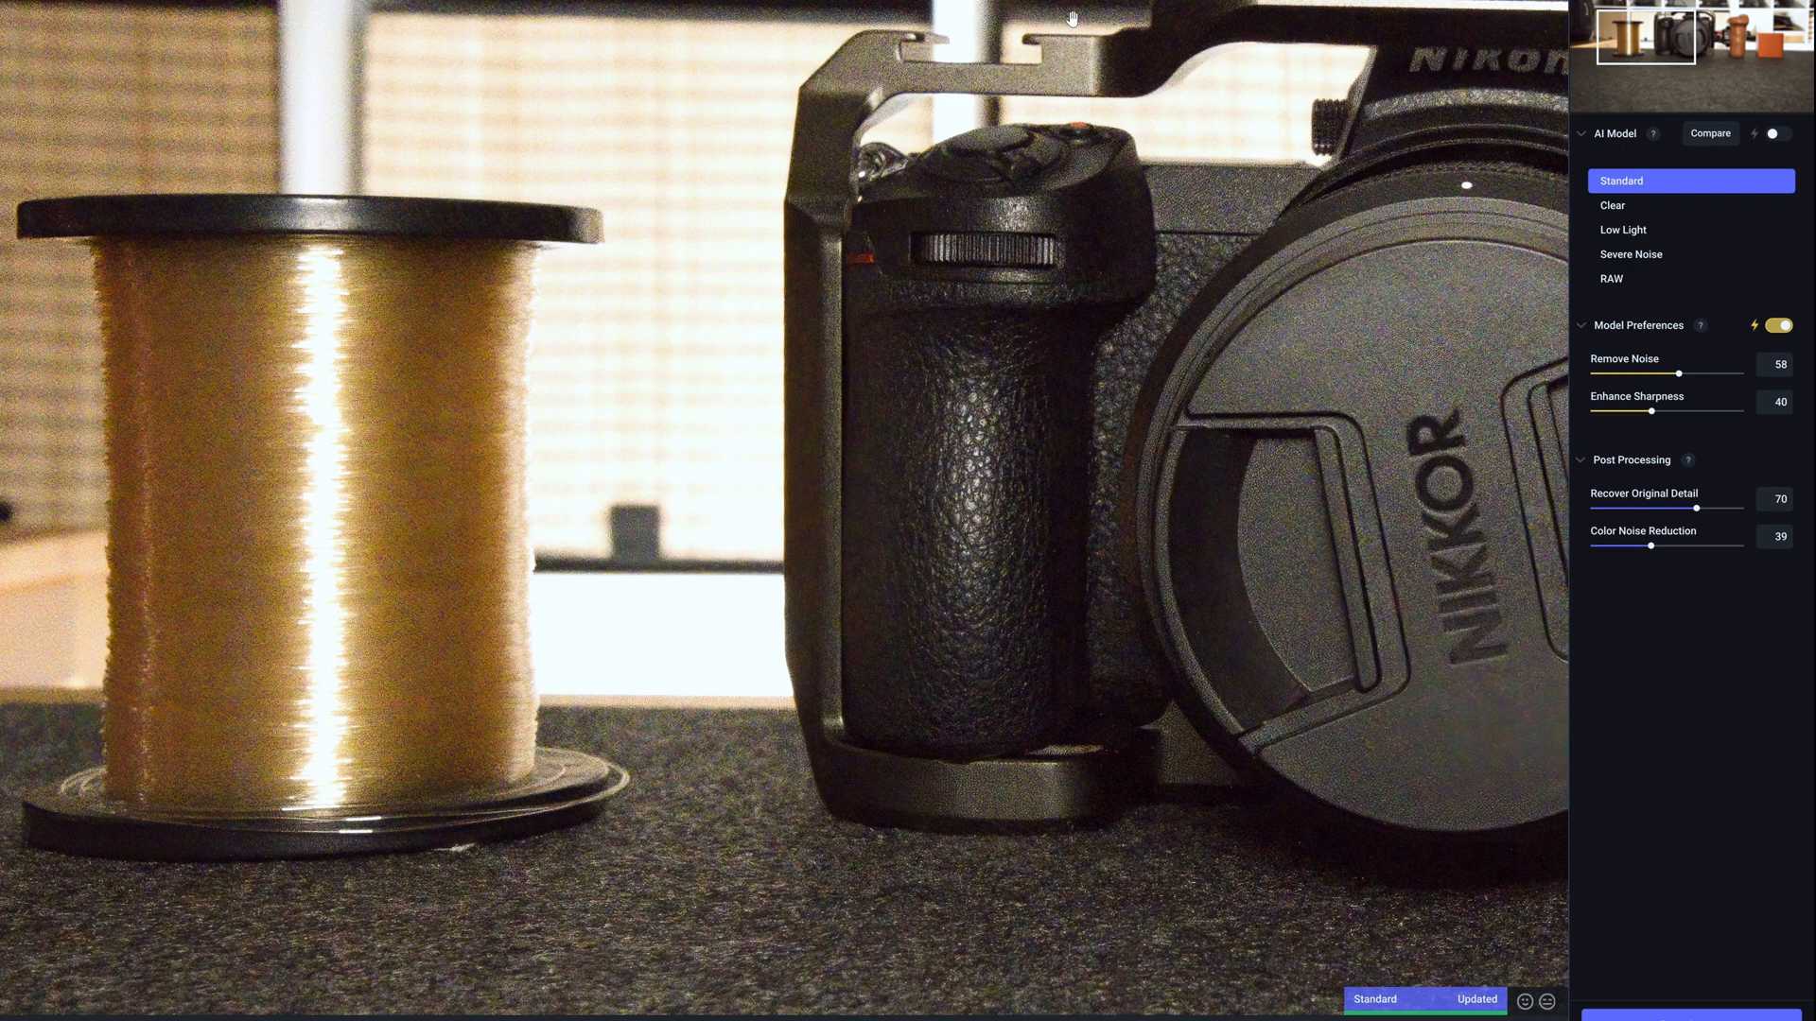
pyautogui.moveTo(693, 61)
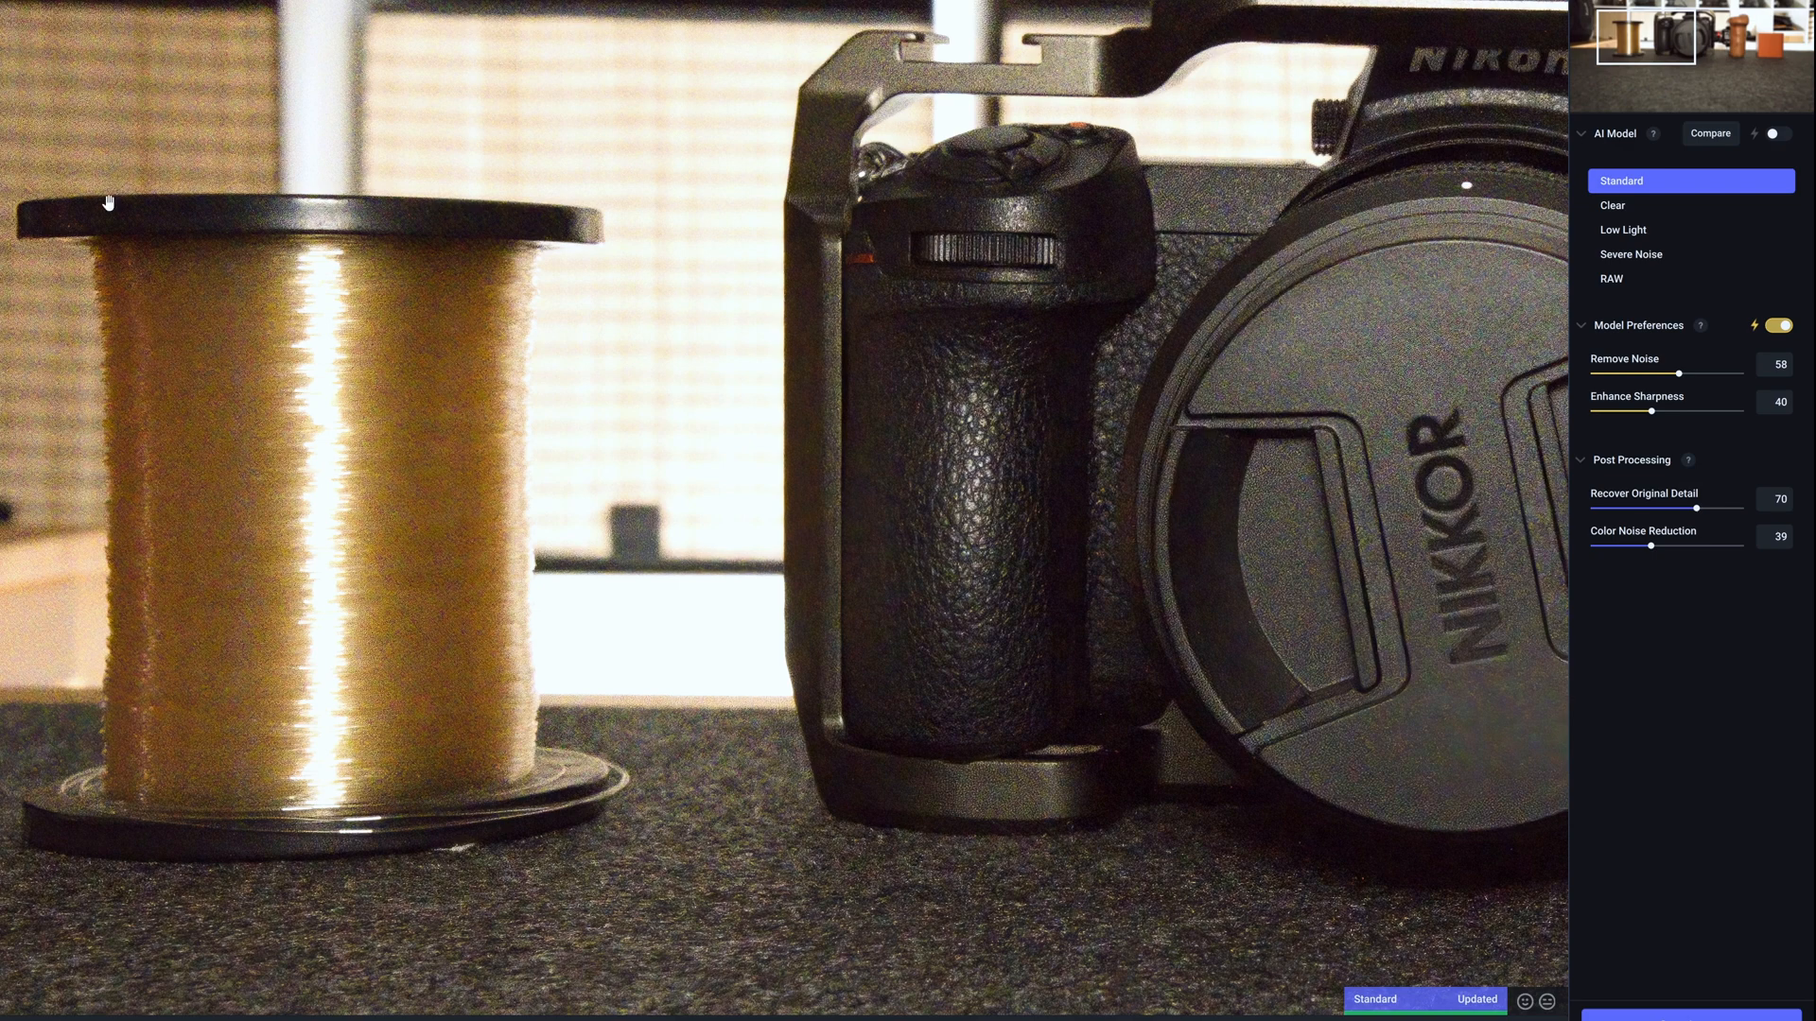
pyautogui.moveTo(1606, 225)
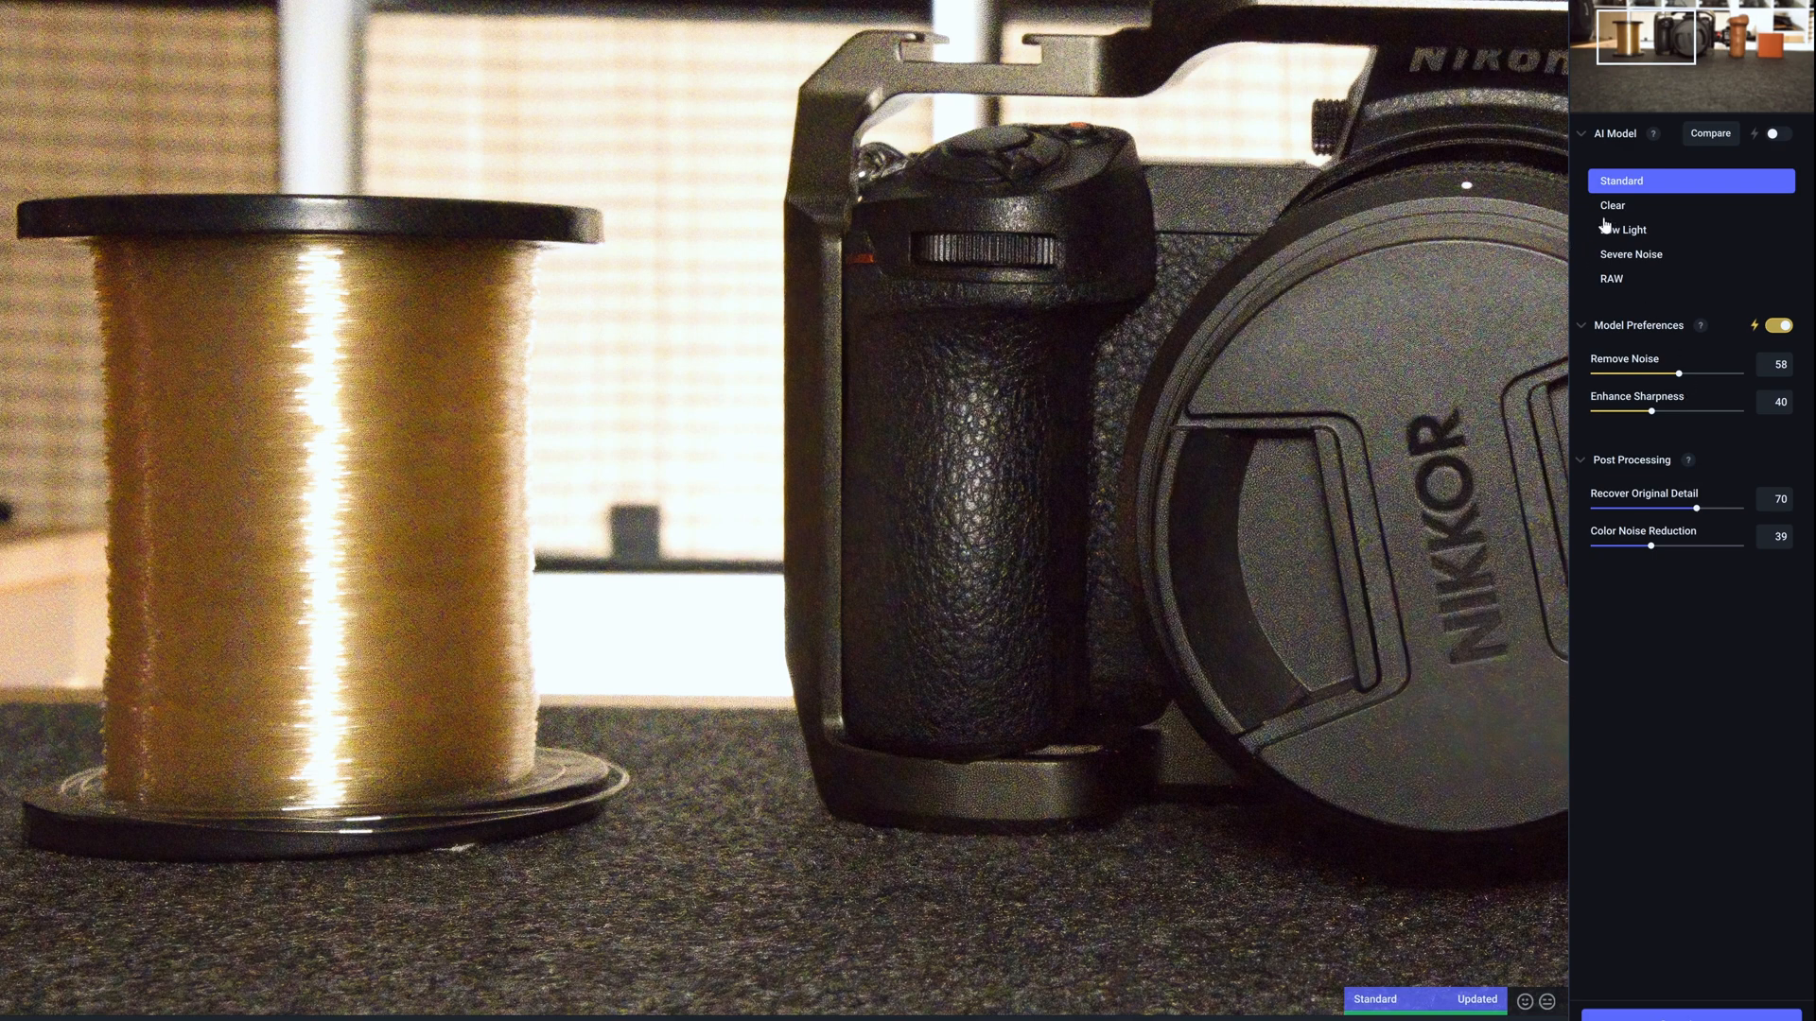
pyautogui.click(1612, 204)
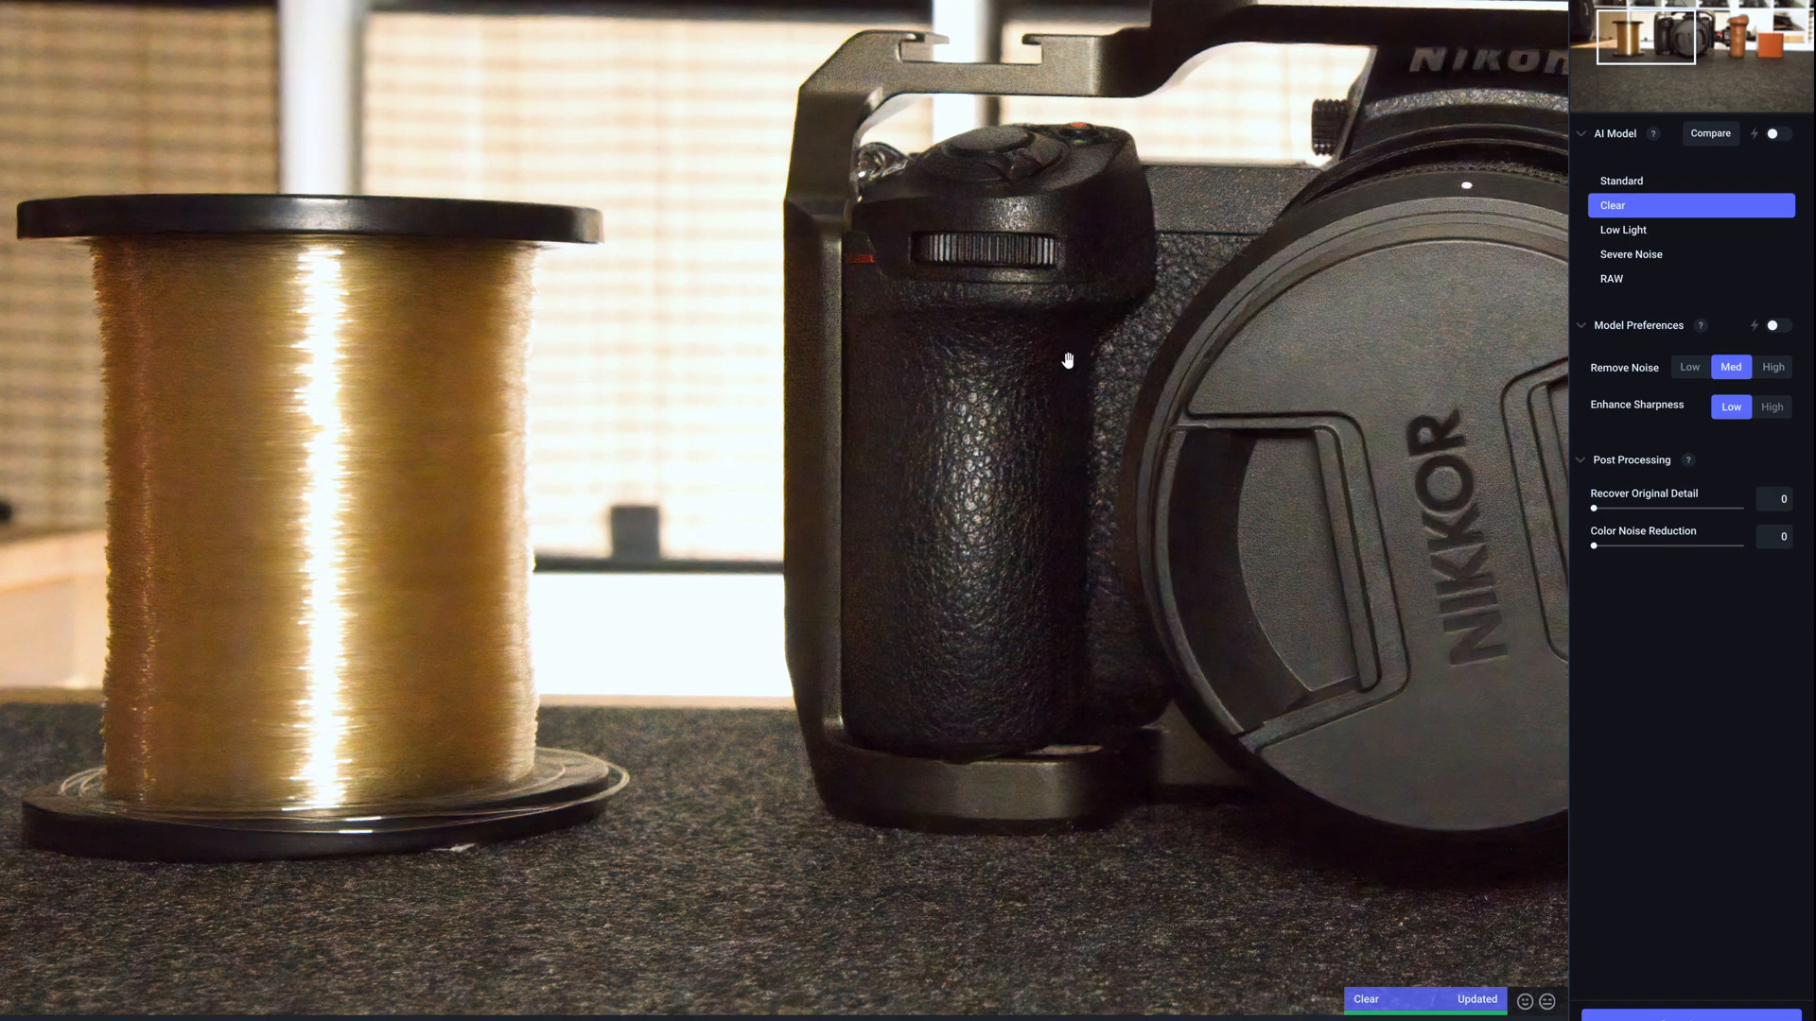
pyautogui.moveTo(9, 189)
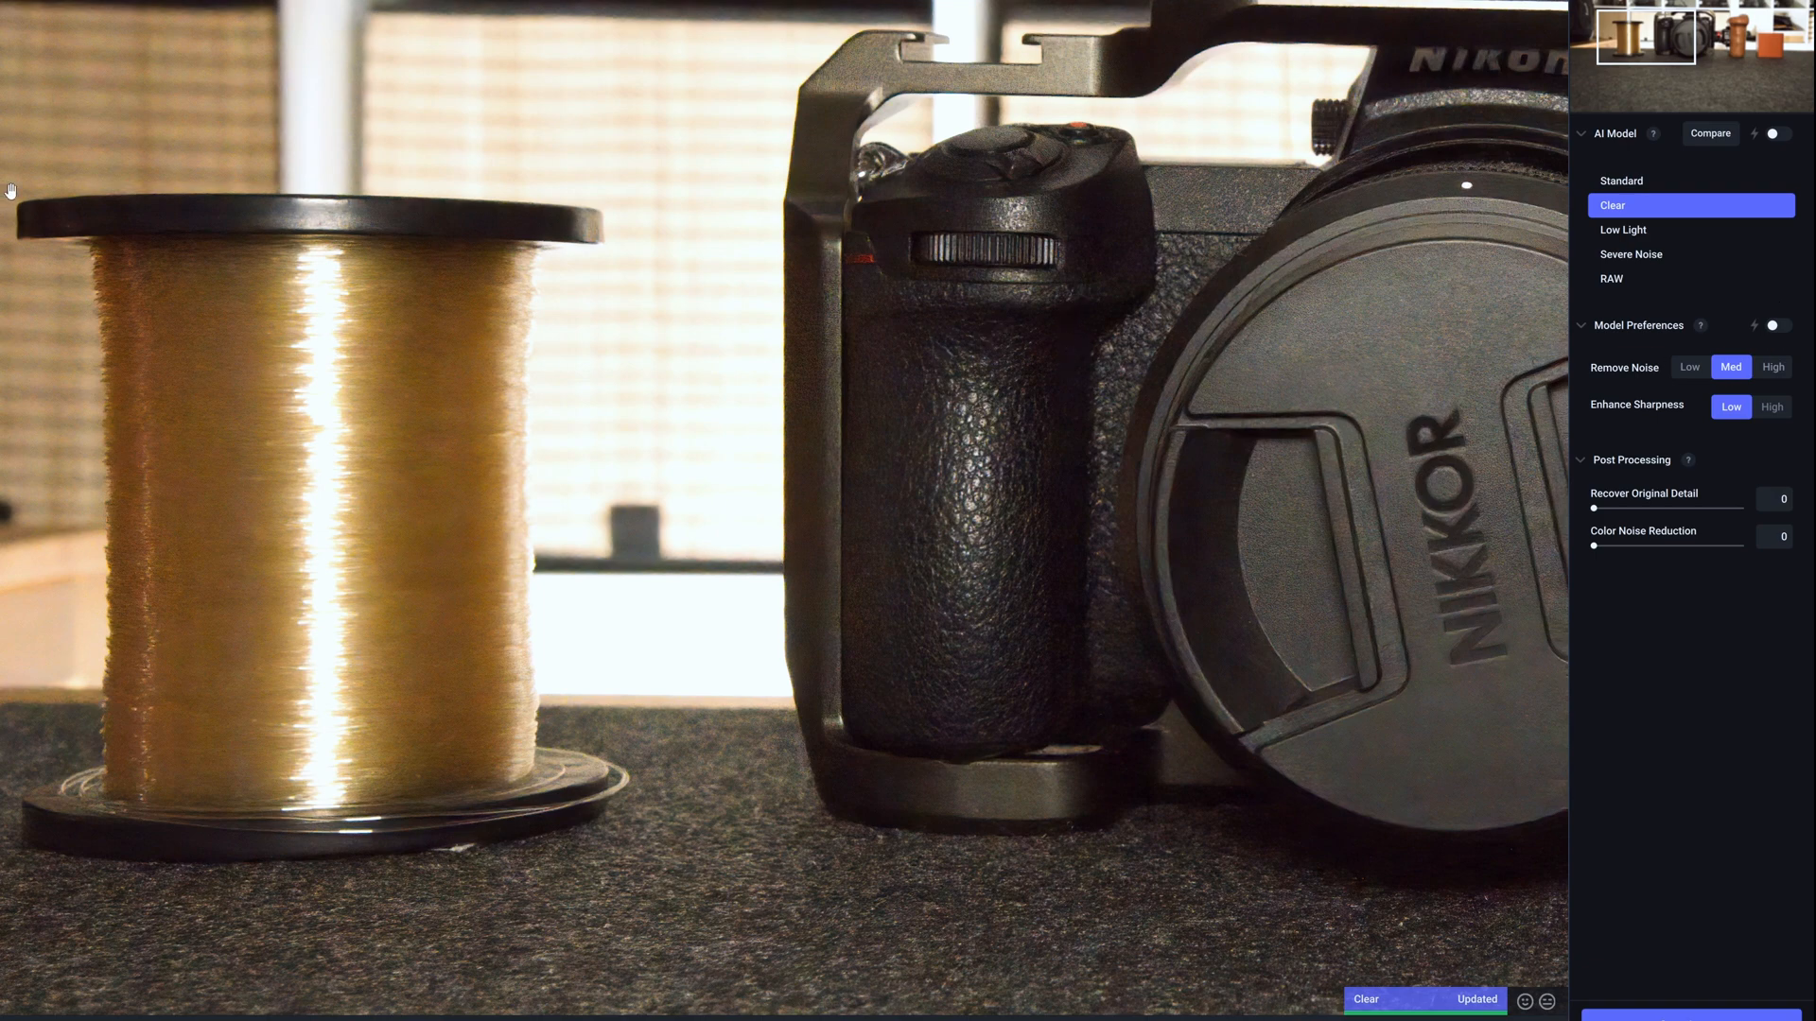
pyautogui.moveTo(867, 303)
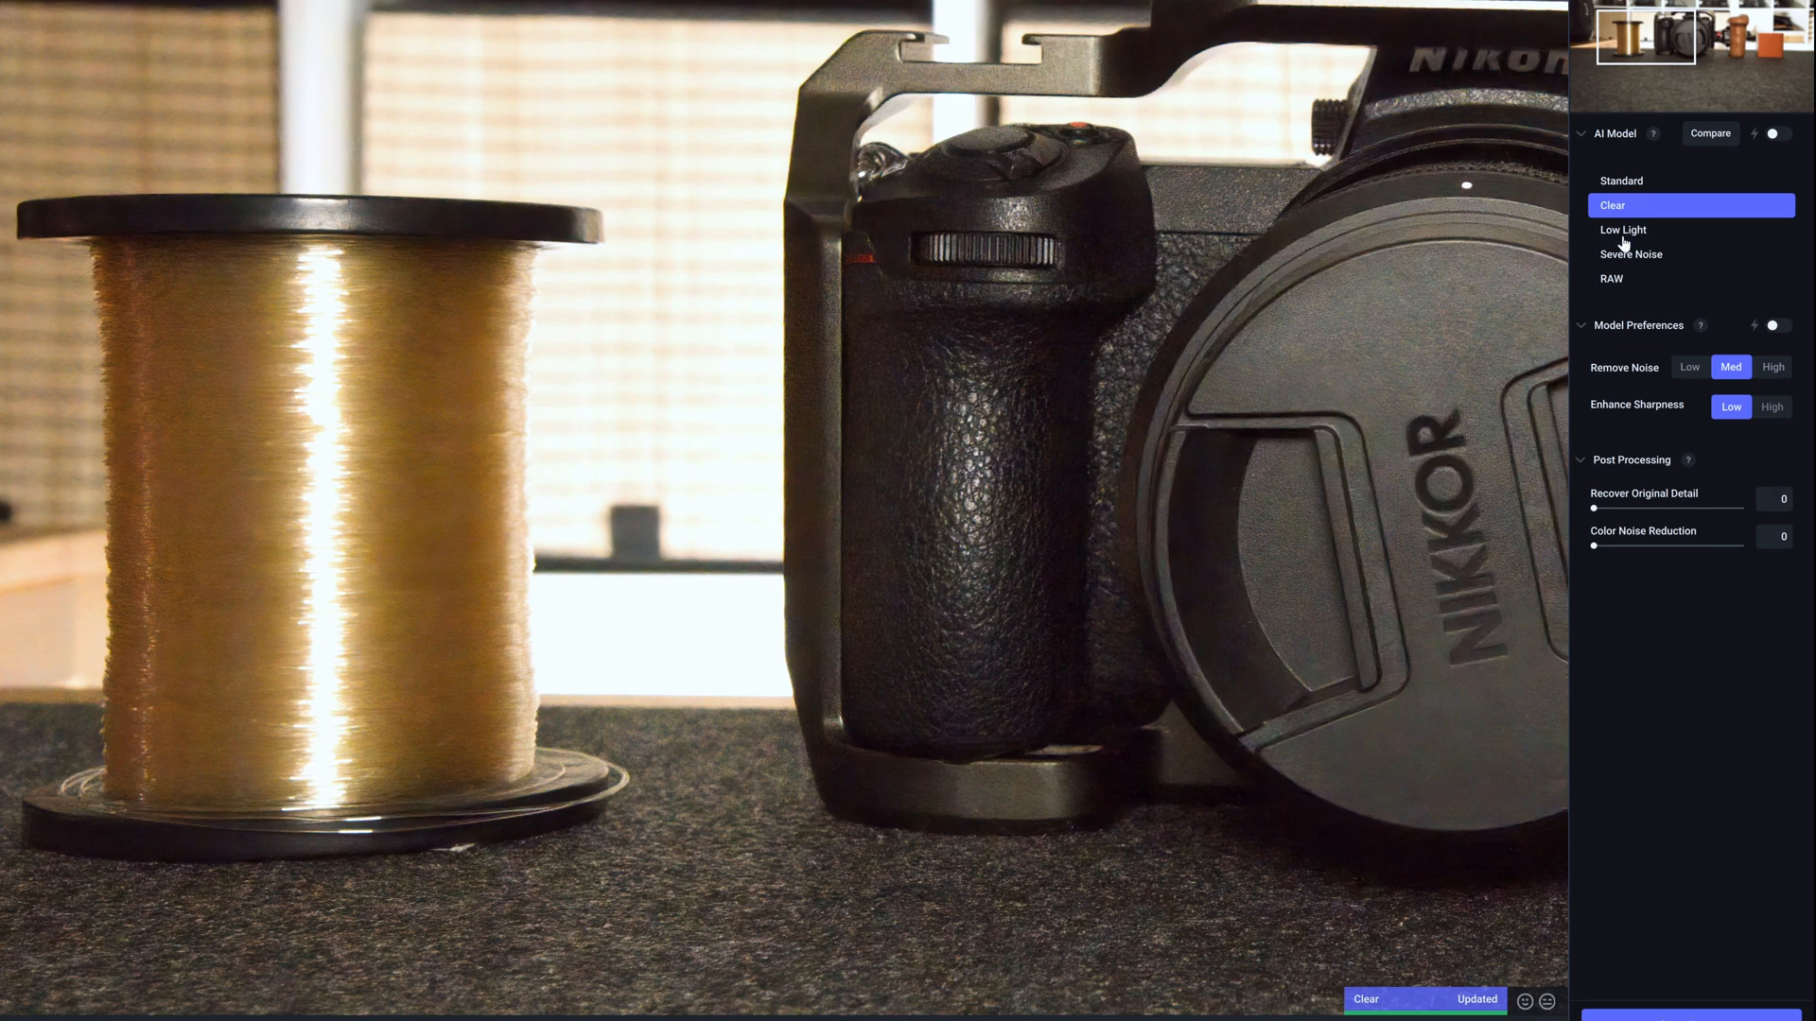
# - Switch the denoising model to Low Light for the spool and camera photo
pyautogui.click(1623, 229)
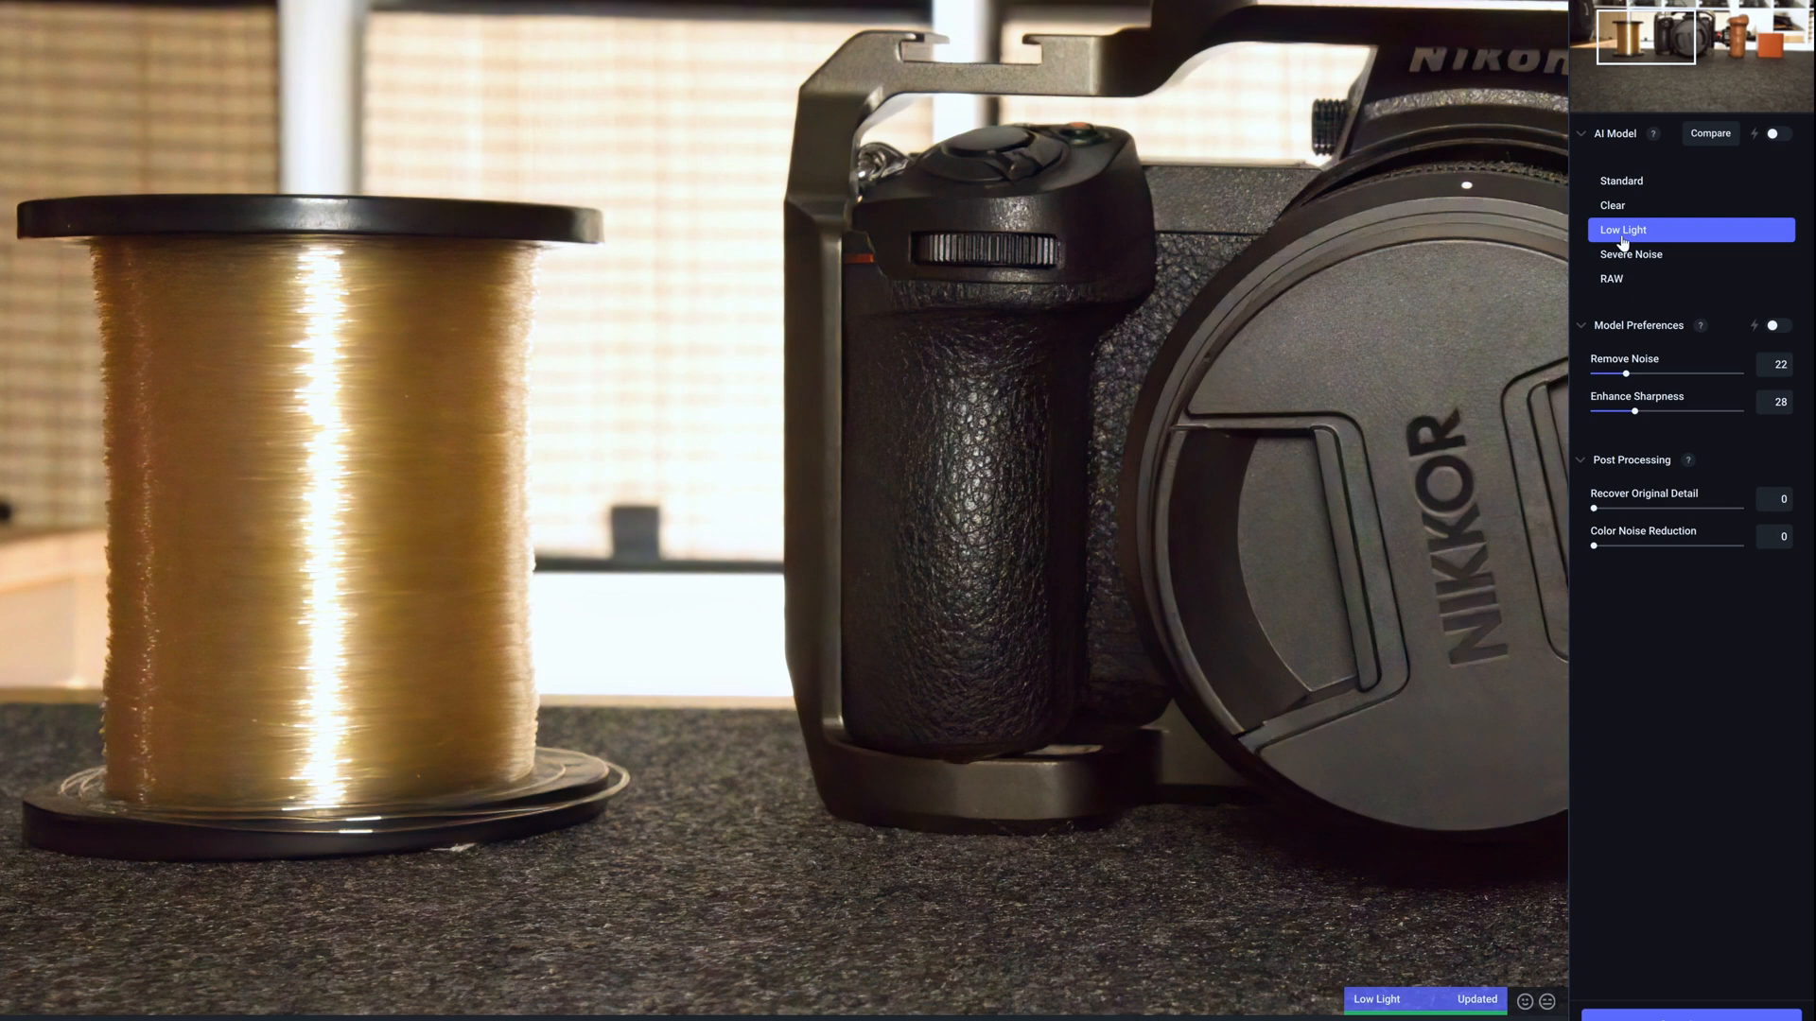
pyautogui.moveTo(378, 316)
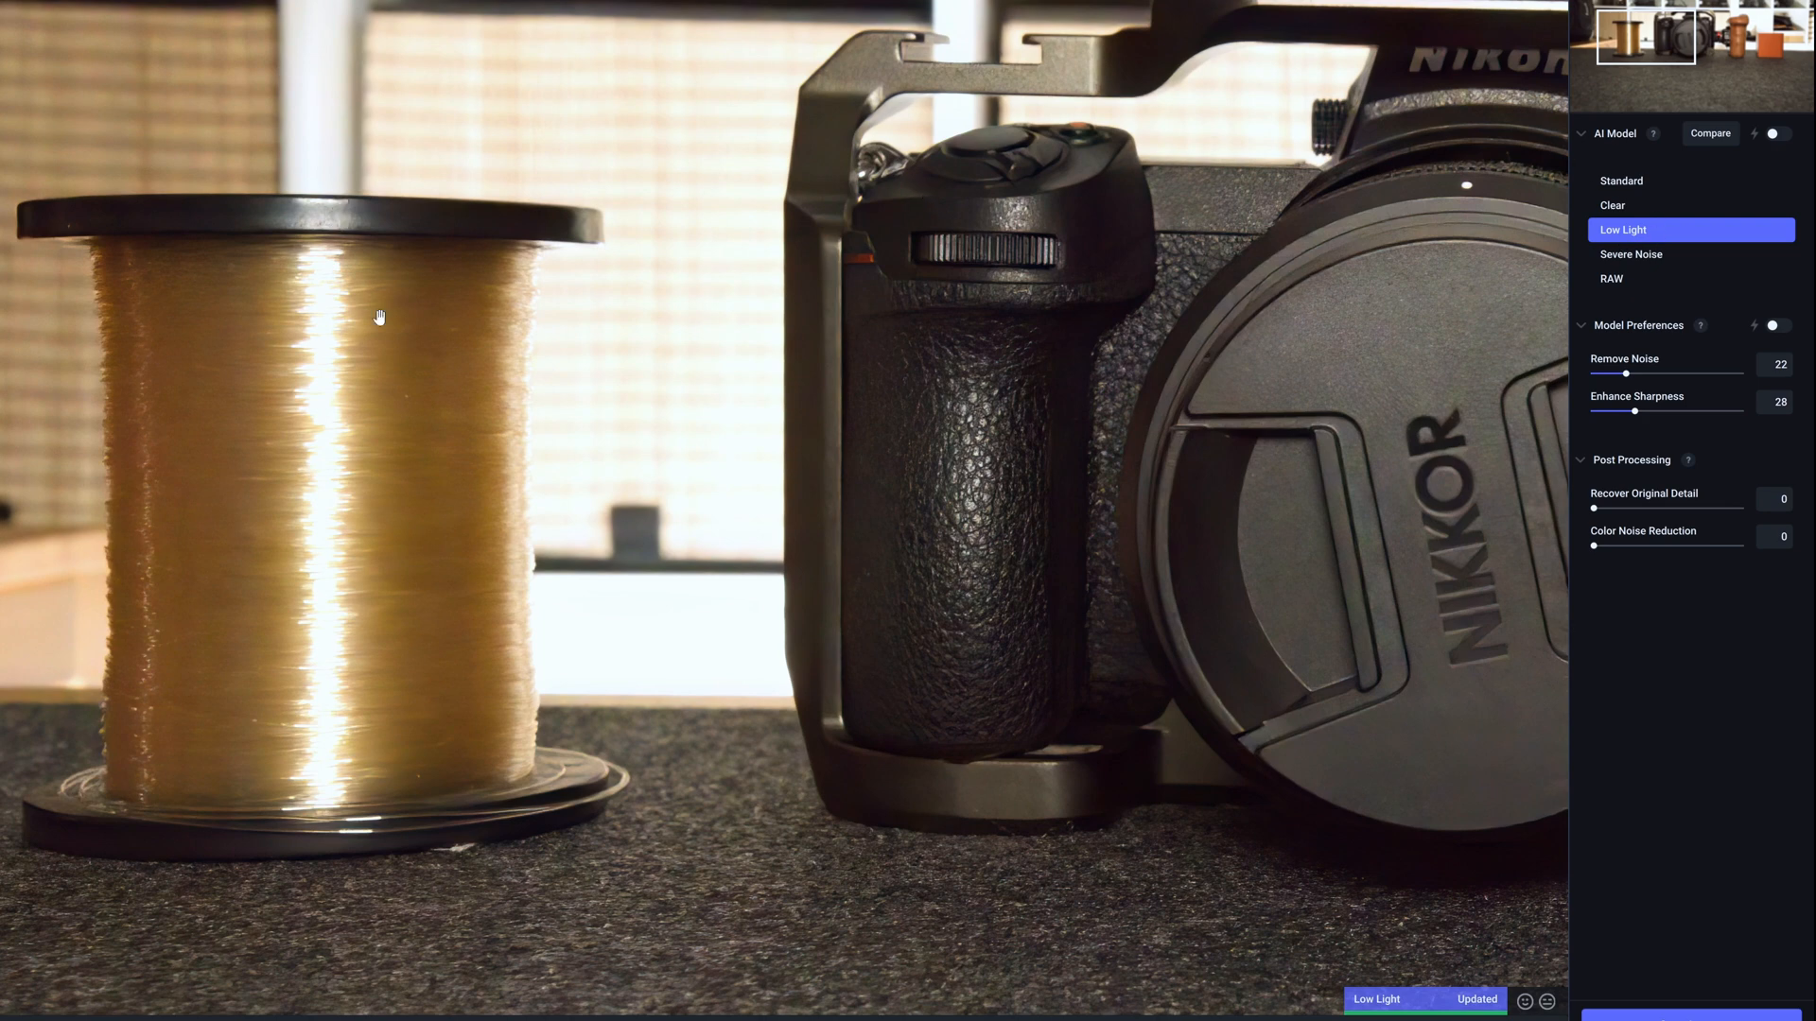
pyautogui.moveTo(441, 359)
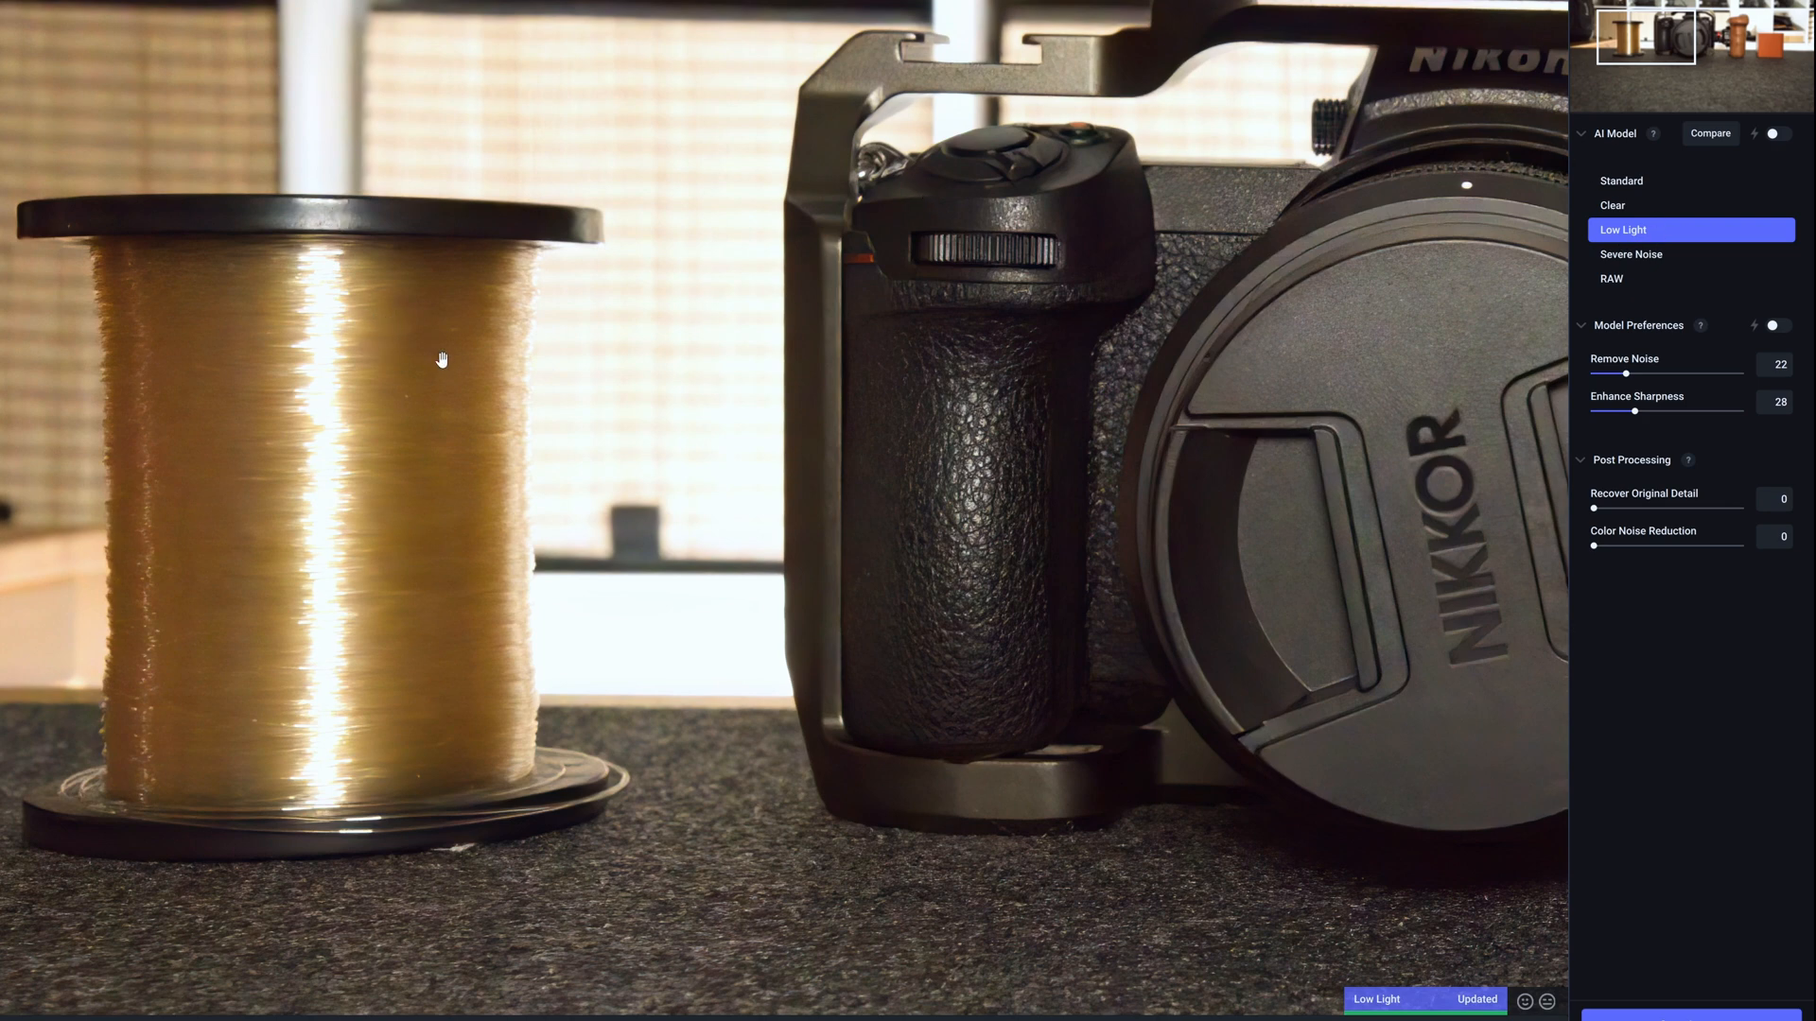
pyautogui.moveTo(312, 585)
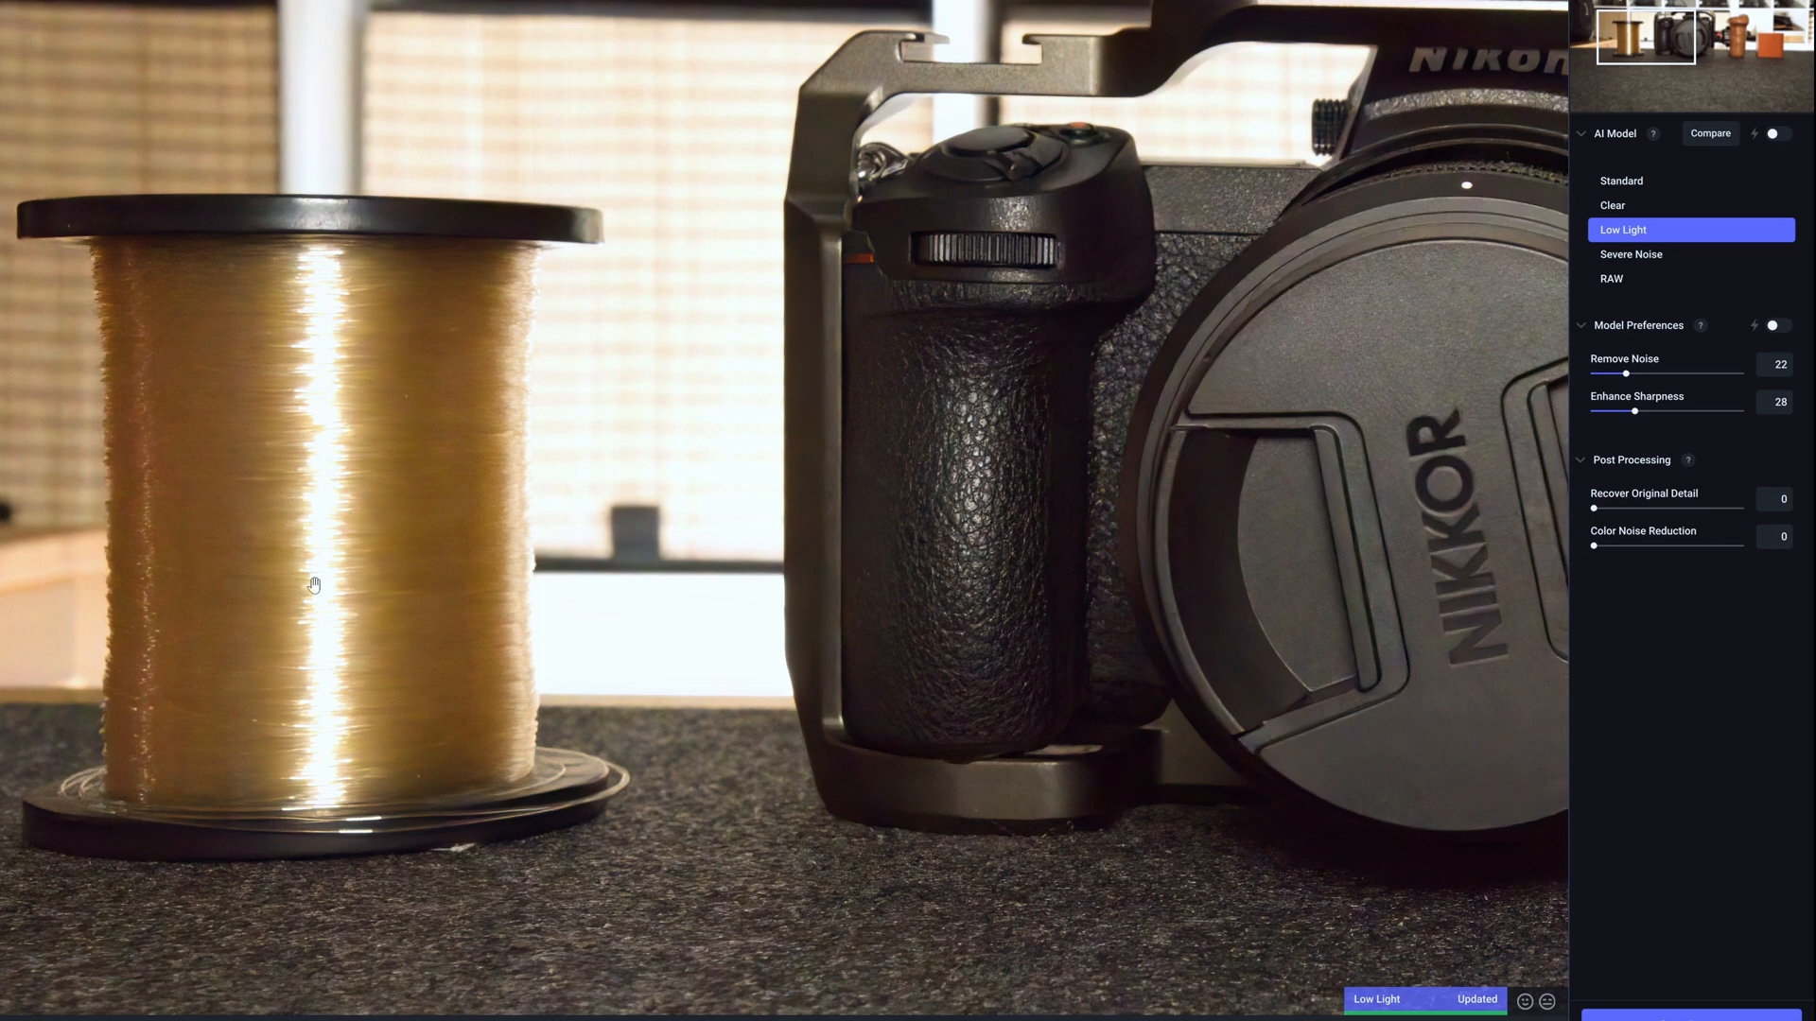
pyautogui.moveTo(268, 473)
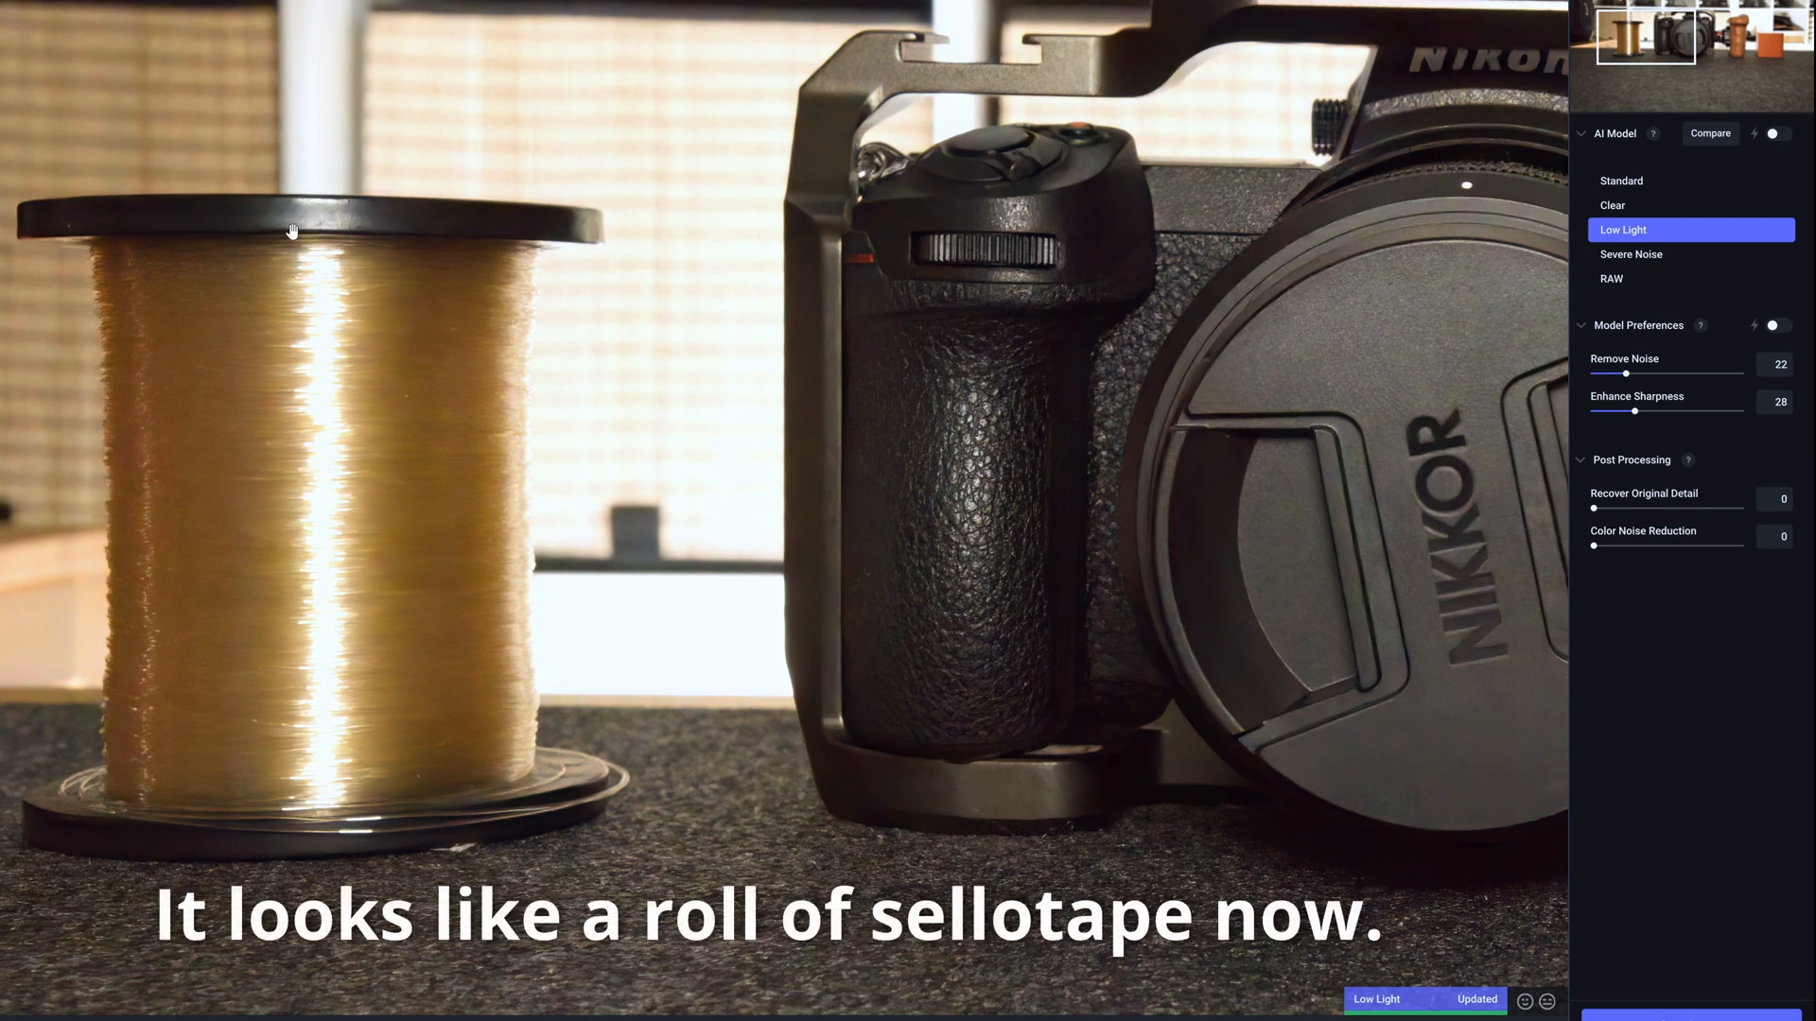
pyautogui.moveTo(251, 354)
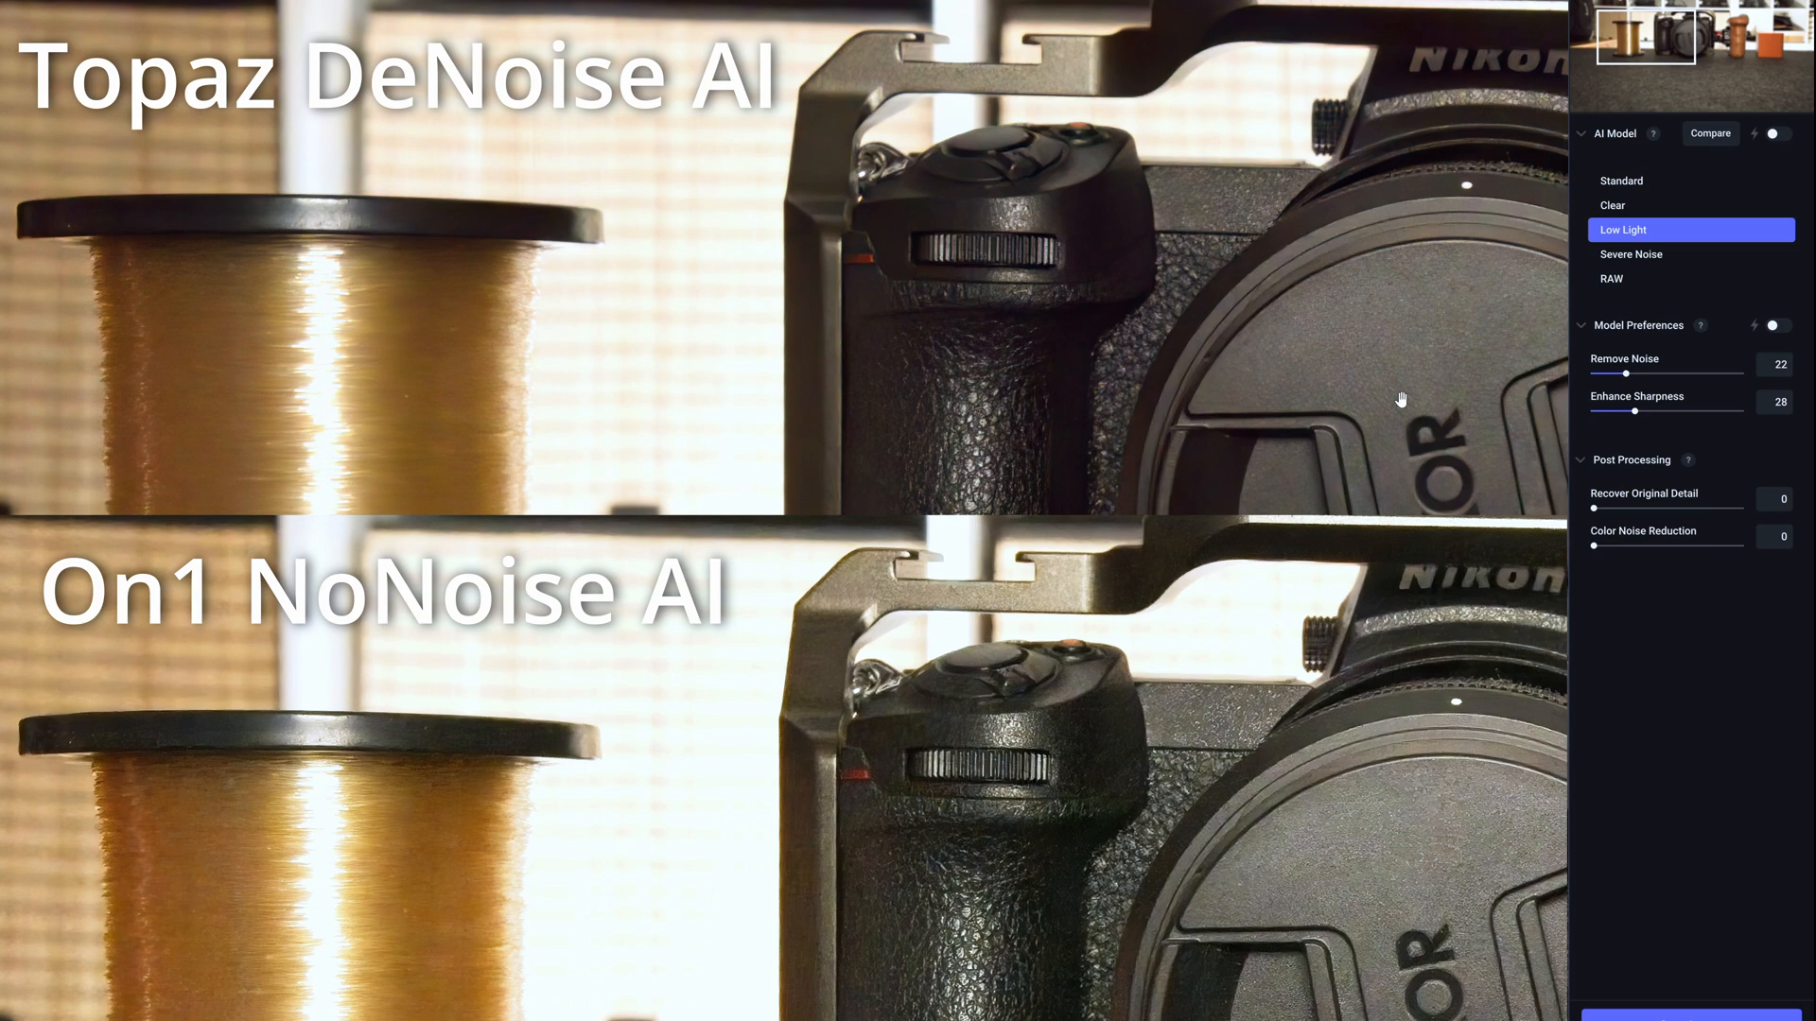
# - Select the wooden grip photo for Severe Noise processing: sharpness 63, detail 96, colour noise 7
pyautogui.click(1690, 253)
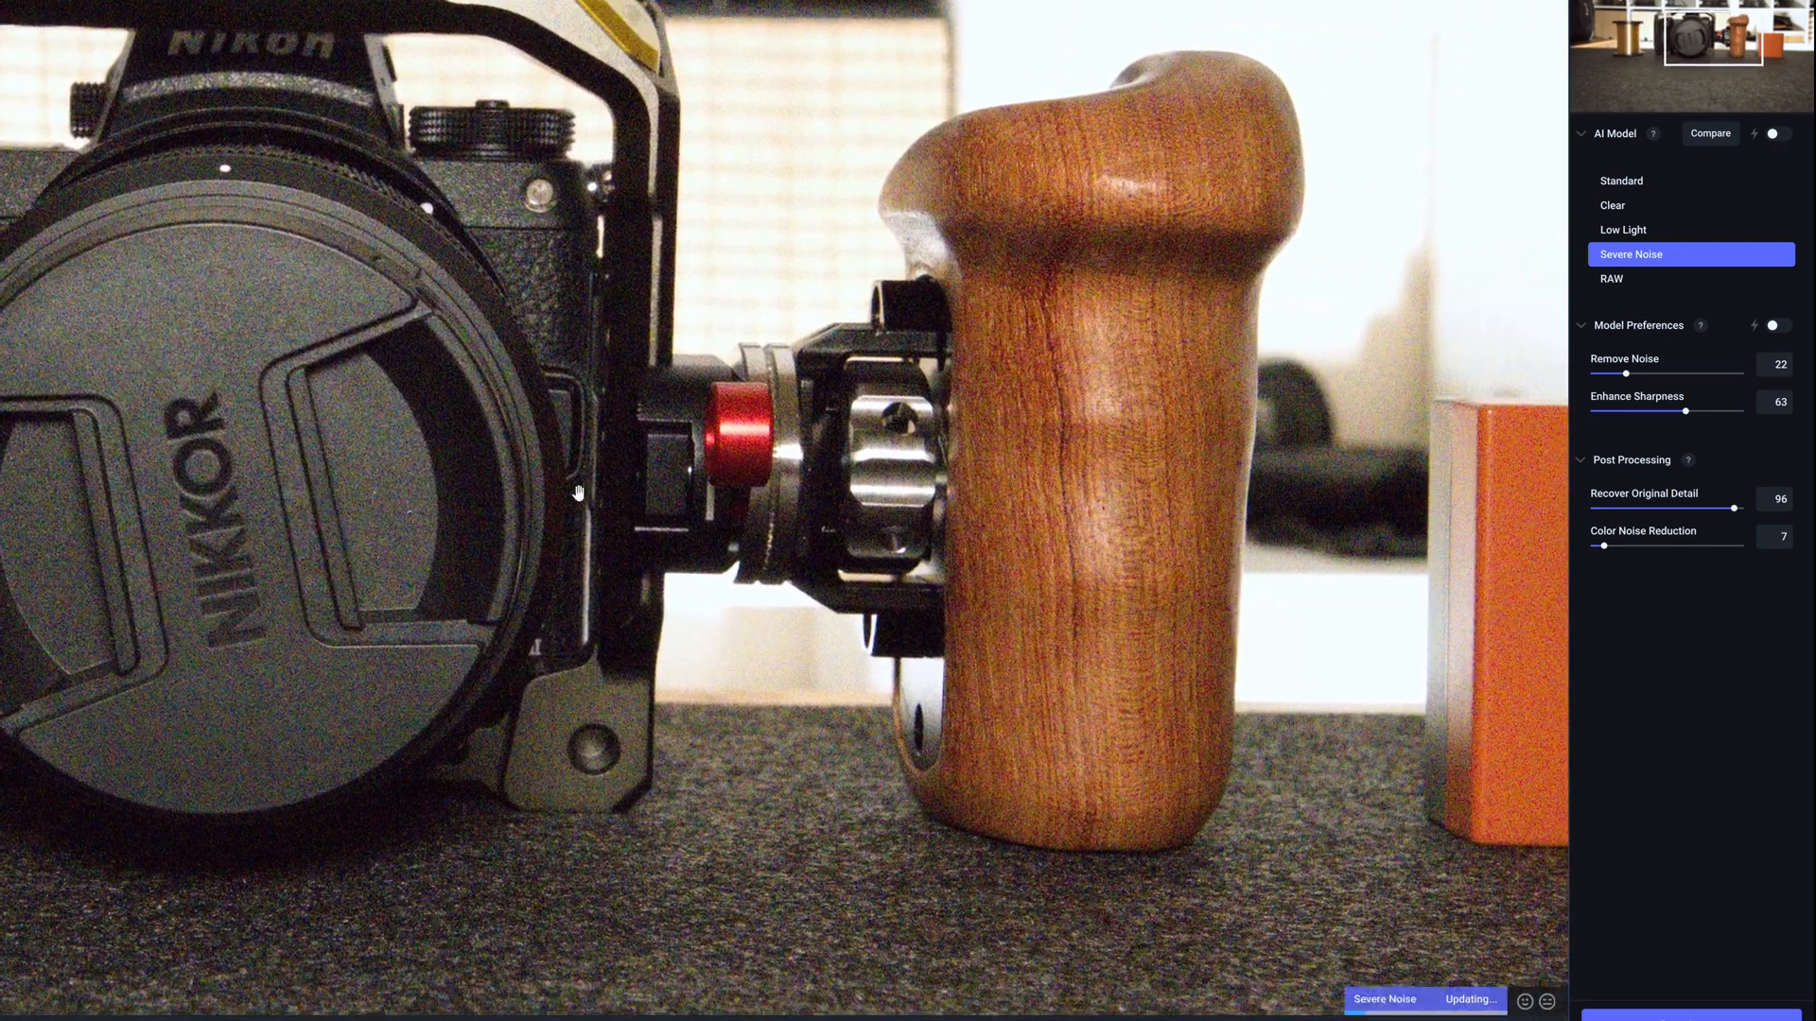